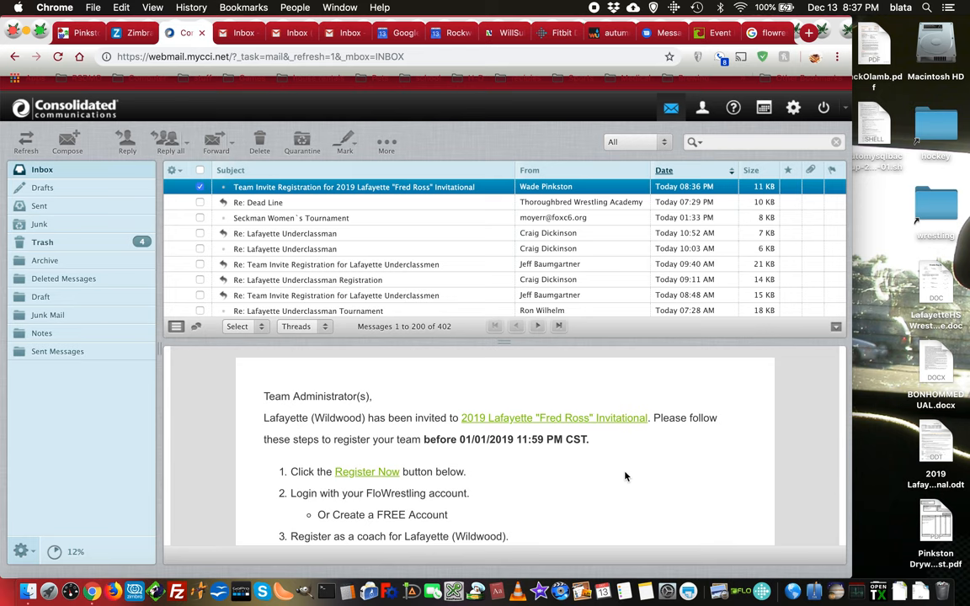
{"action": "mouse_move", "coordinate": [265, 209]}
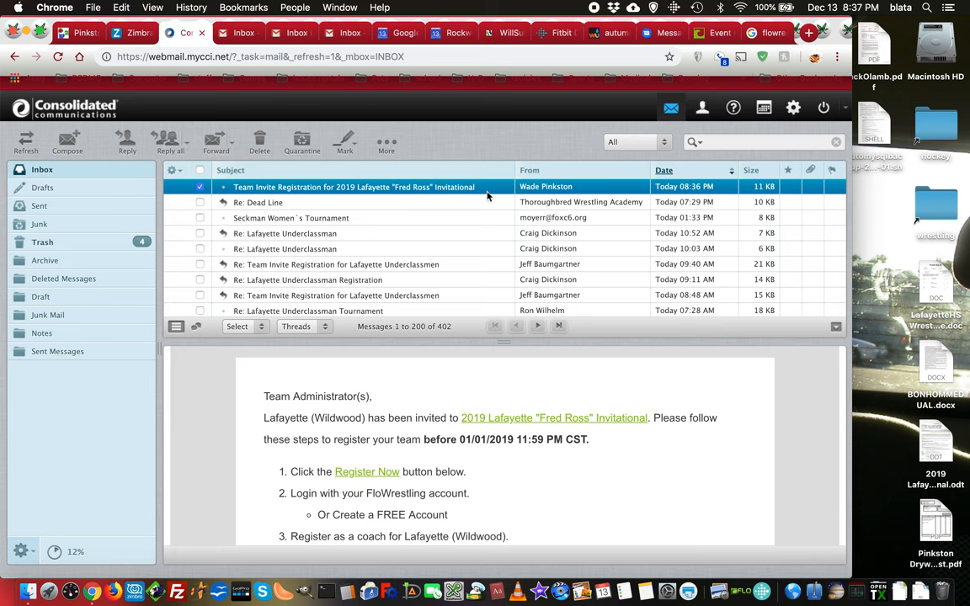
{"action": "mouse_move", "coordinate": [541, 196]}
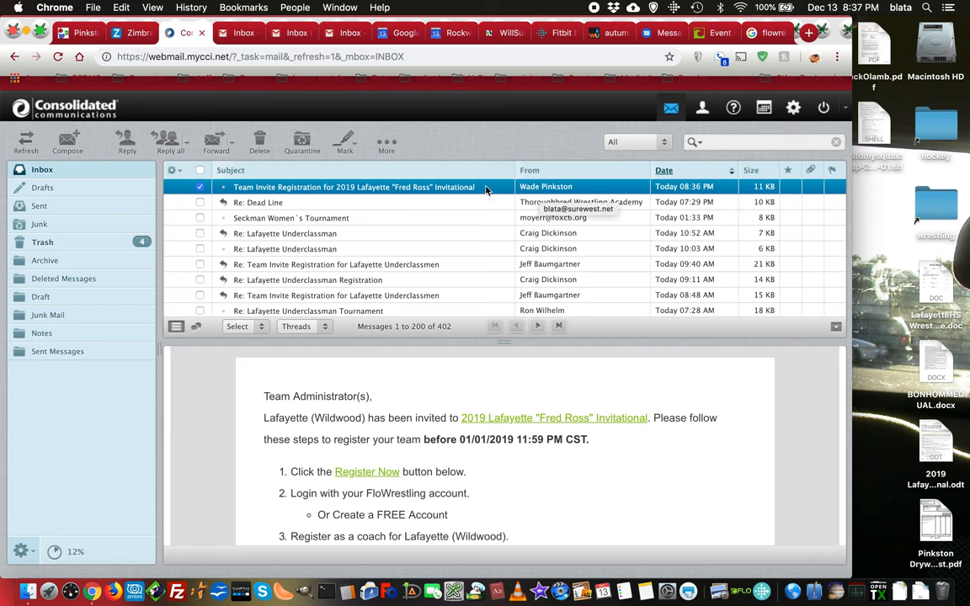
{"action": "mouse_move", "coordinate": [372, 308]}
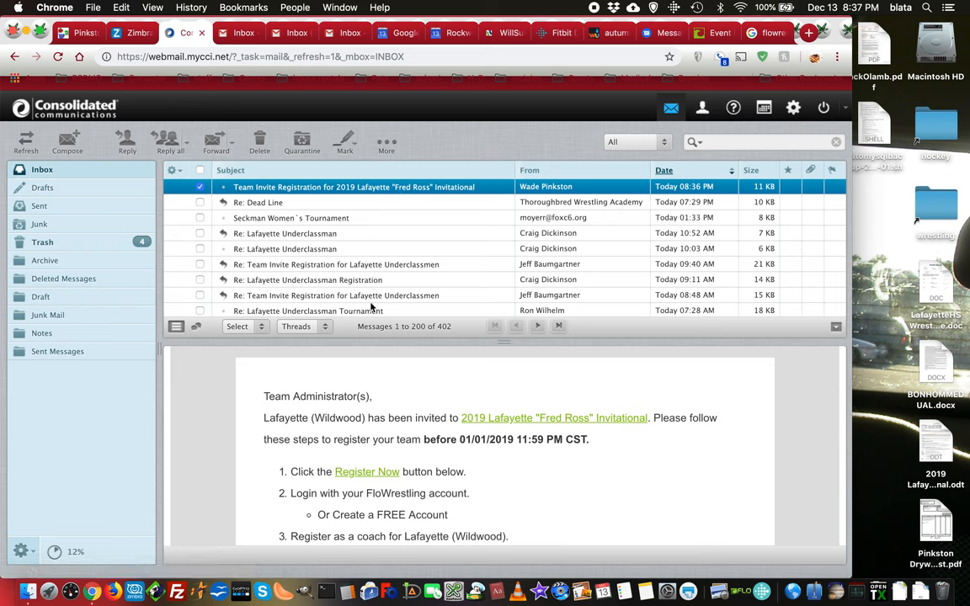
{"action": "mouse_move", "coordinate": [467, 514]}
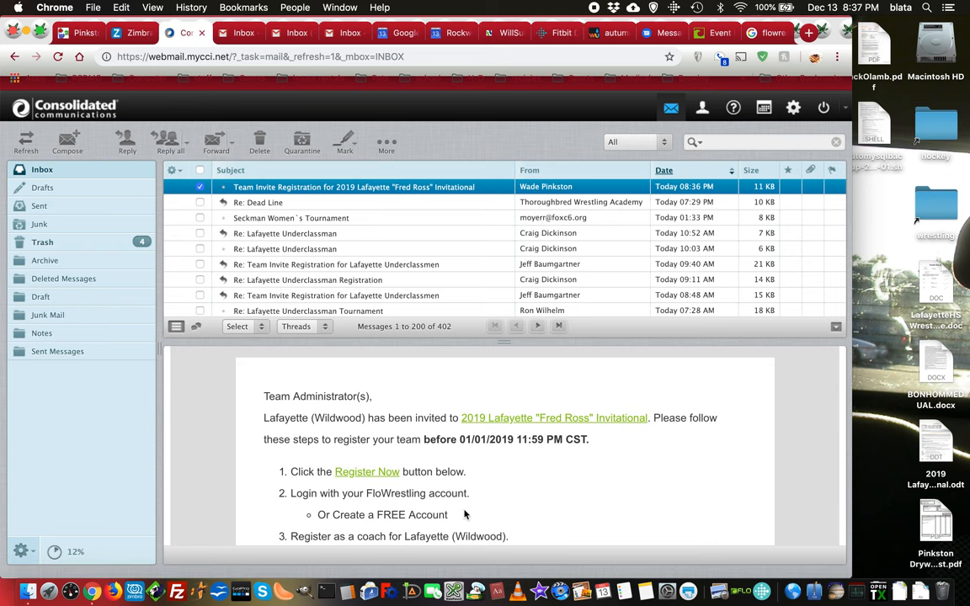
{"action": "mouse_move", "coordinate": [481, 555]}
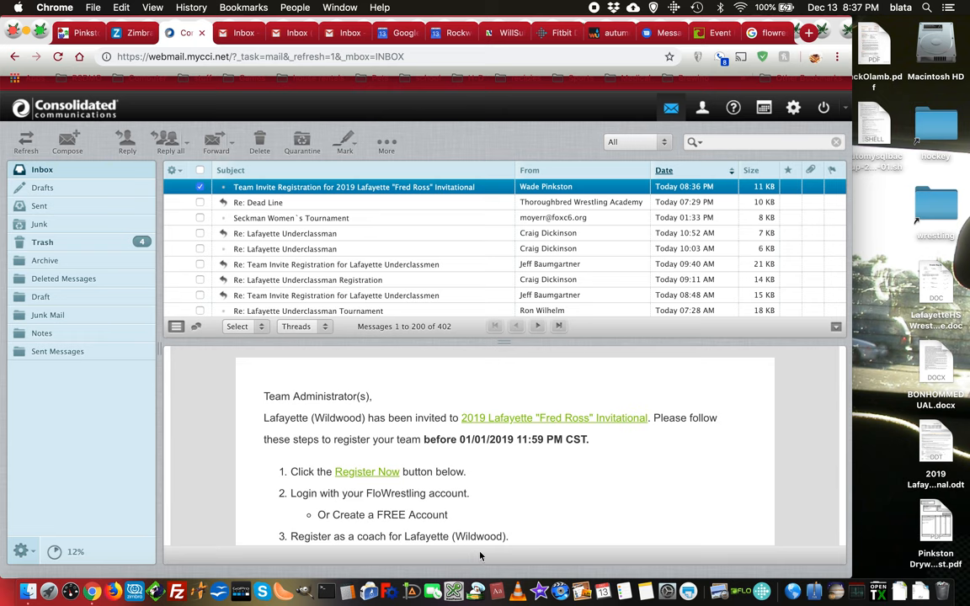
{"action": "mouse_move", "coordinate": [516, 488]}
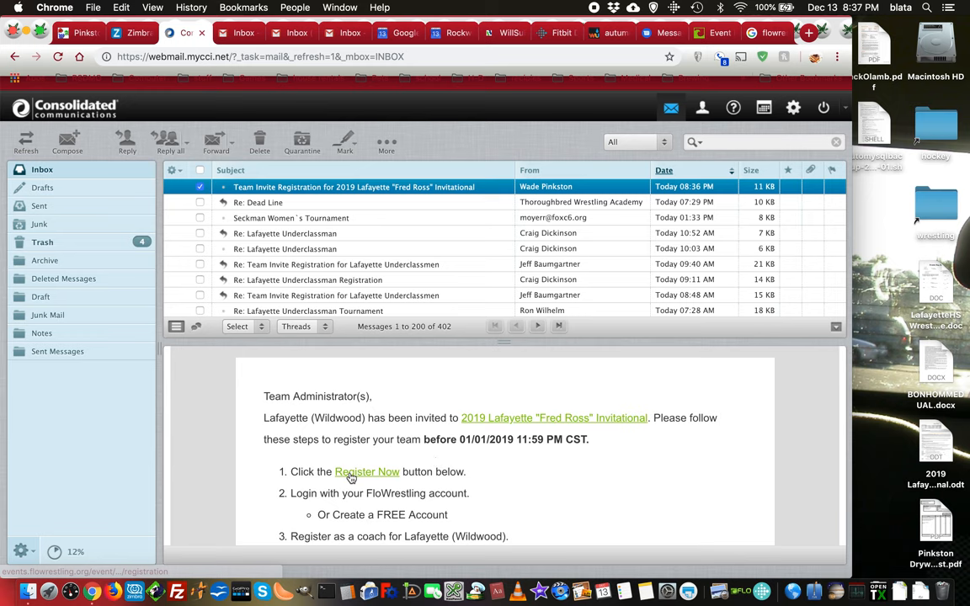
Open the Fred Ross Invitational team registration from the email and dismiss the event notice.
{"action": "left_click", "coordinate": [367, 472]}
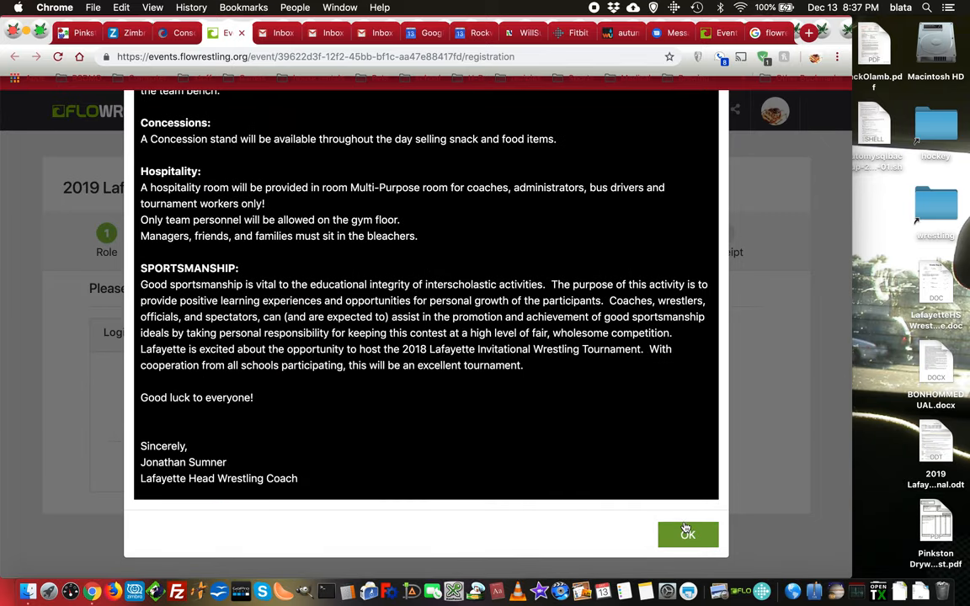
{"action": "left_click", "coordinate": [688, 534]}
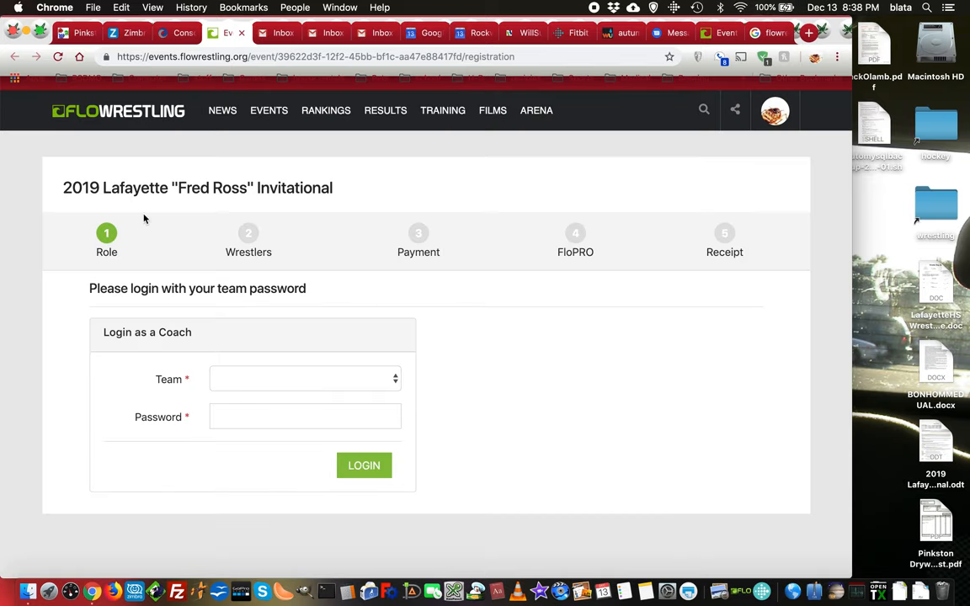
{"action": "mouse_move", "coordinate": [132, 354]}
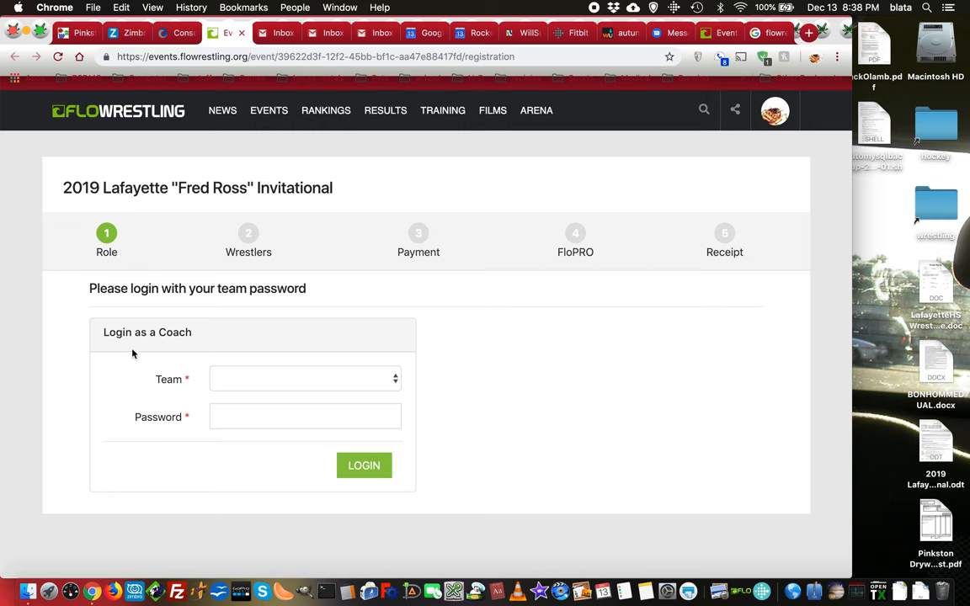
Log in as the Lafayette (Wildwood) coach using the team password.
{"action": "left_click", "coordinate": [305, 378]}
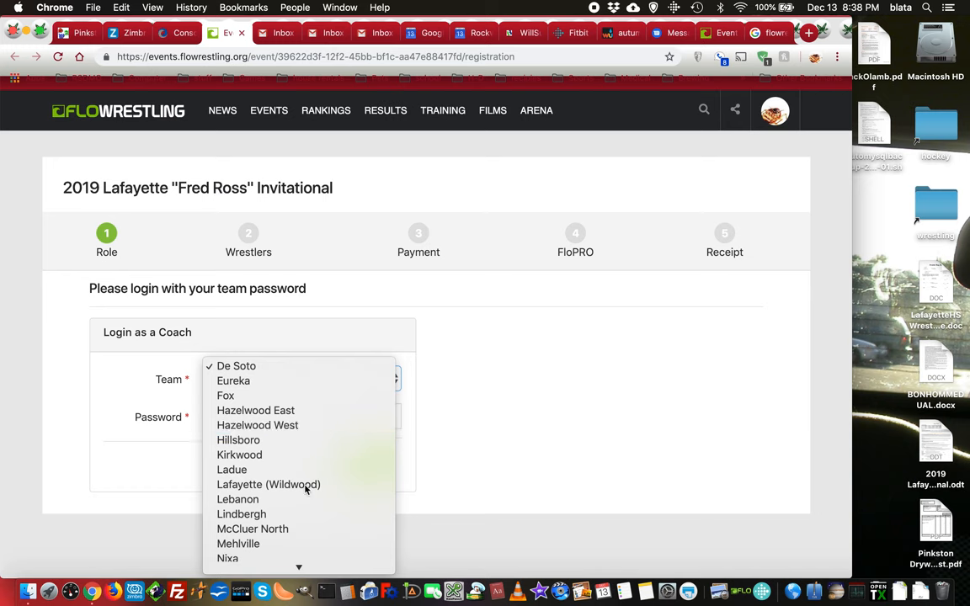
{"action": "left_click", "coordinate": [268, 484]}
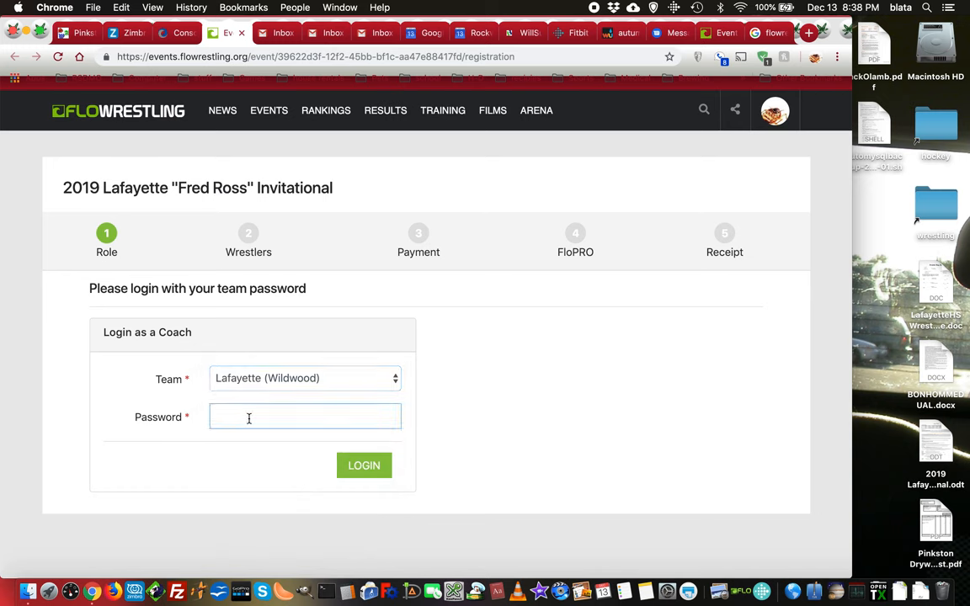
{"action": "type", "text": "•"}
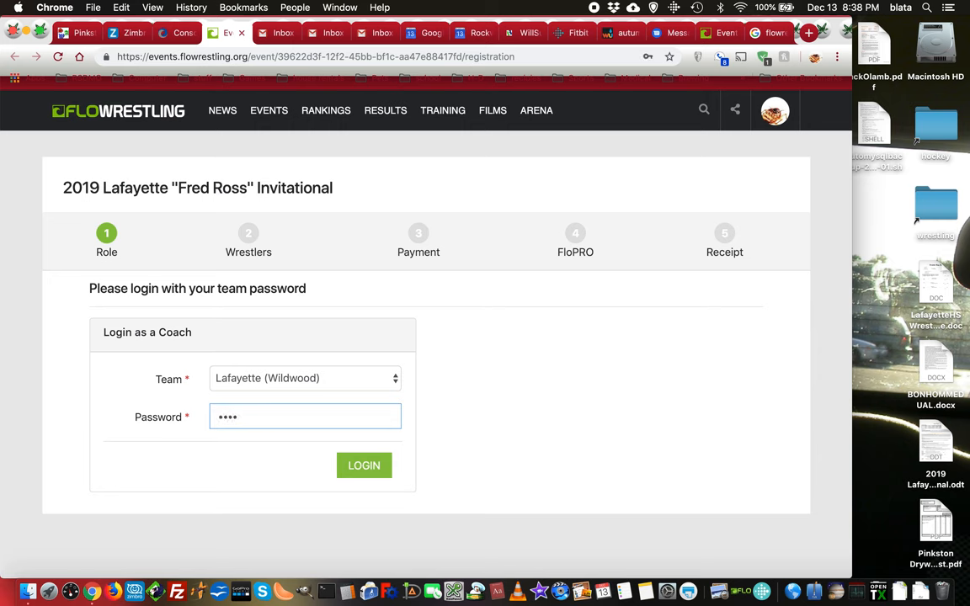
{"action": "type", "text": "•"}
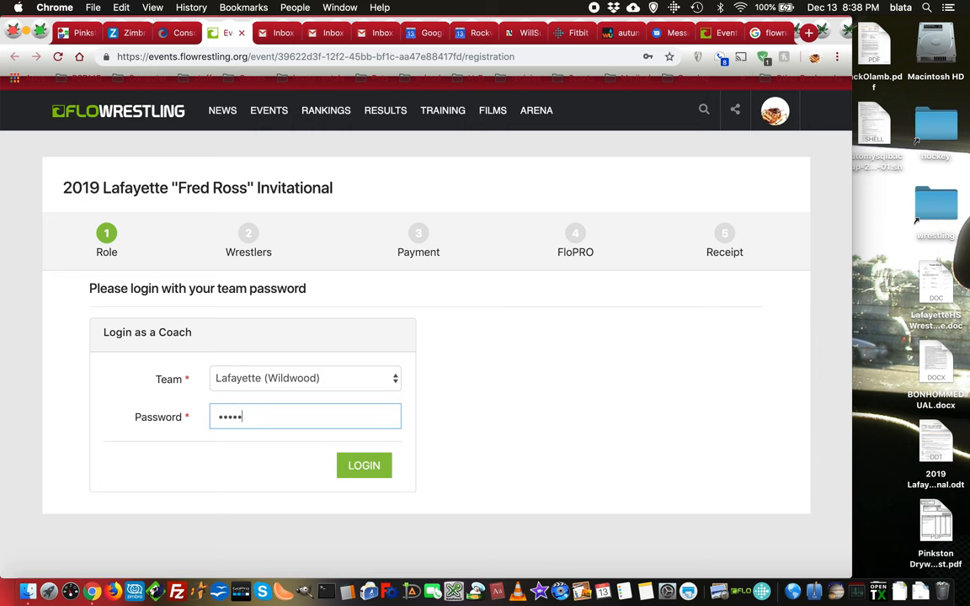
{"action": "type", "text": "•"}
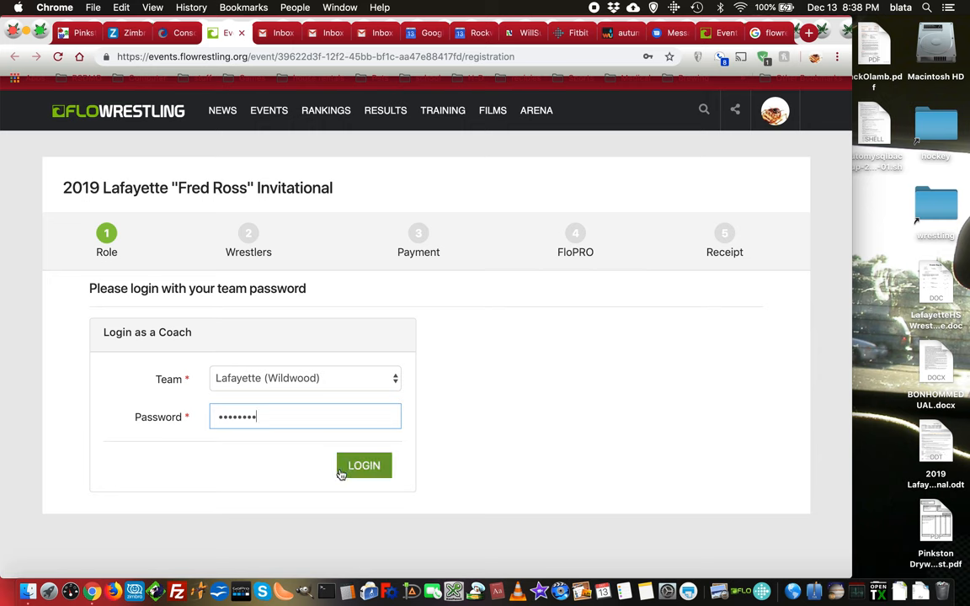
{"action": "left_click", "coordinate": [364, 466]}
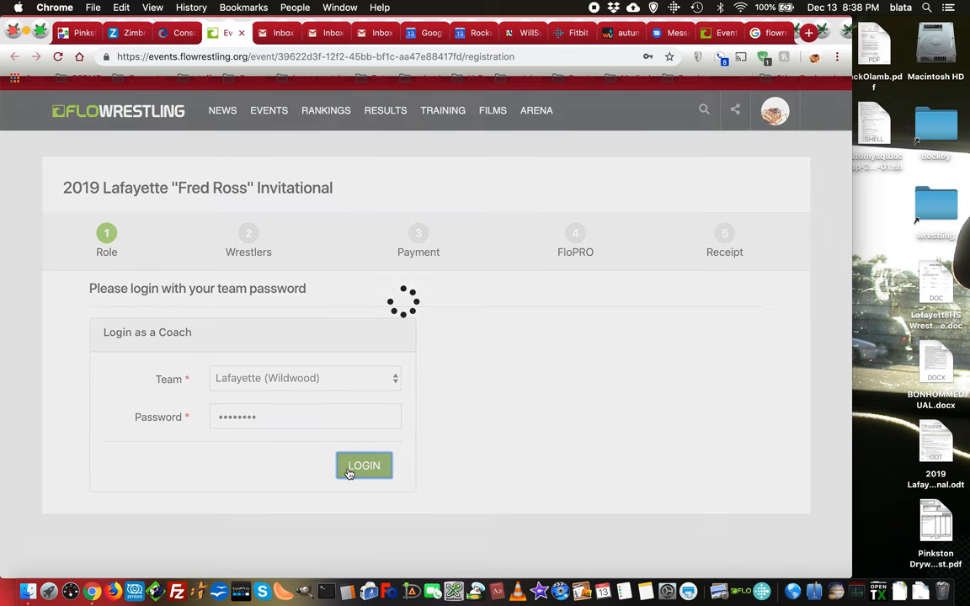
{"action": "left_click", "coordinate": [364, 464]}
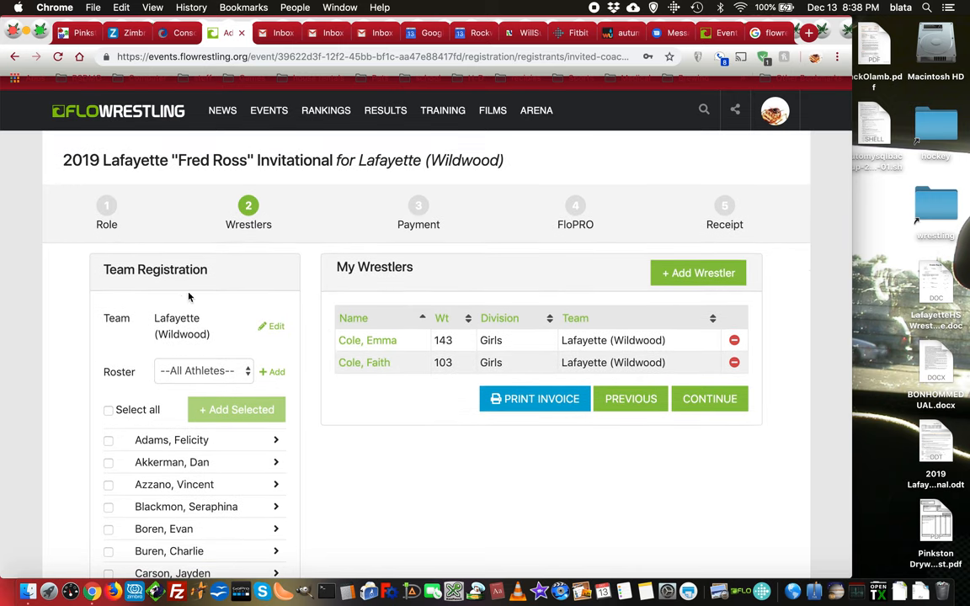
{"action": "scroll", "scroll_direction": "down", "scroll_amount": 3}
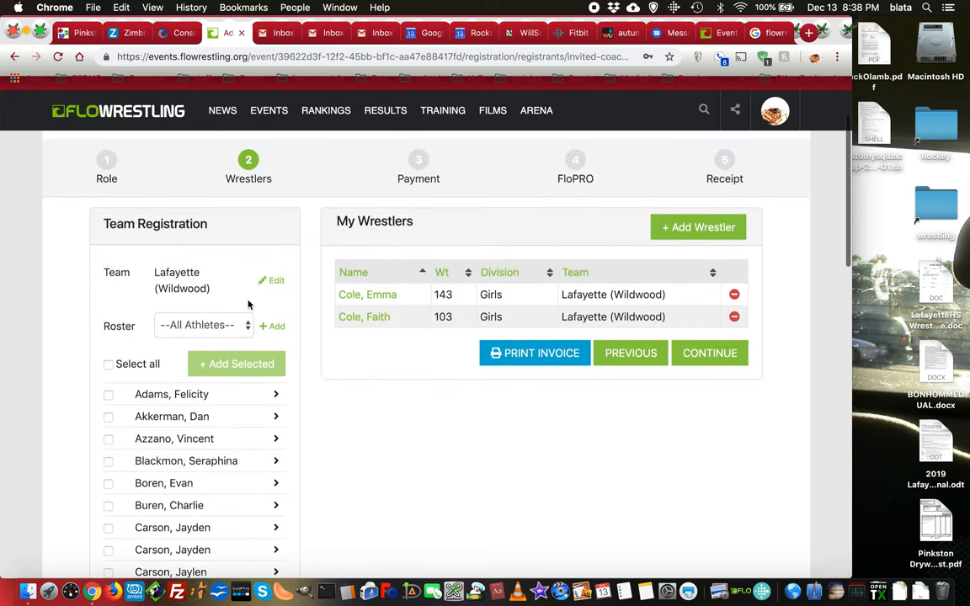
{"action": "scroll", "scroll_direction": "down", "scroll_amount": 3}
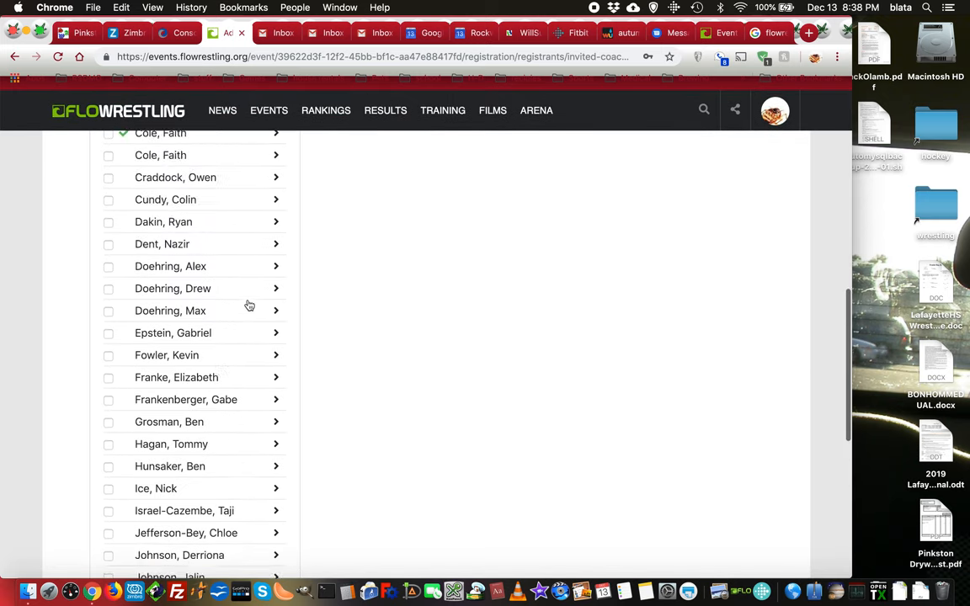
{"action": "scroll", "scroll_direction": "up", "scroll_amount": 3}
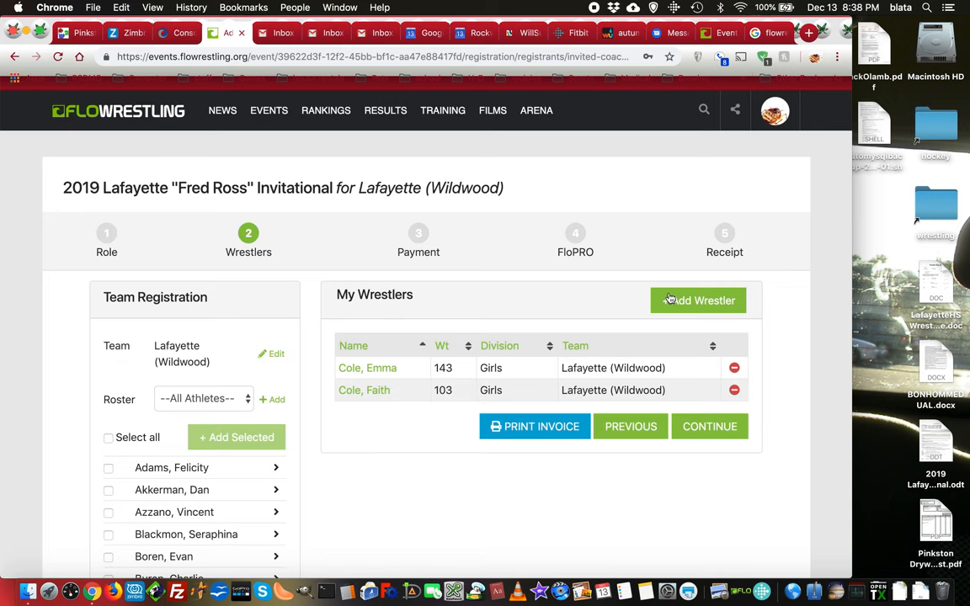
{"action": "scroll", "scroll_direction": "down", "scroll_amount": 3}
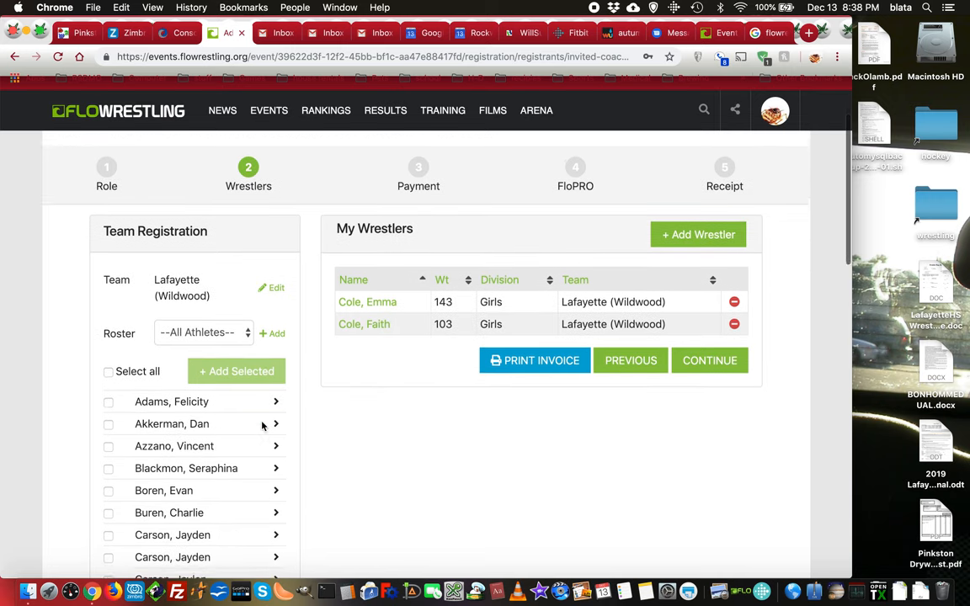
{"action": "scroll", "scroll_direction": "down", "scroll_amount": 3}
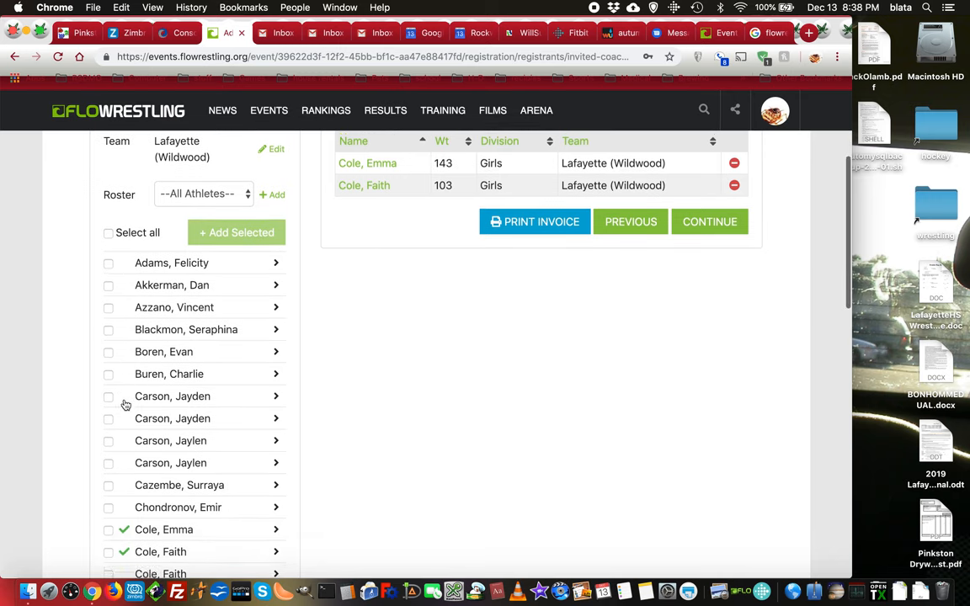
{"action": "scroll", "scroll_direction": "down", "scroll_amount": 3}
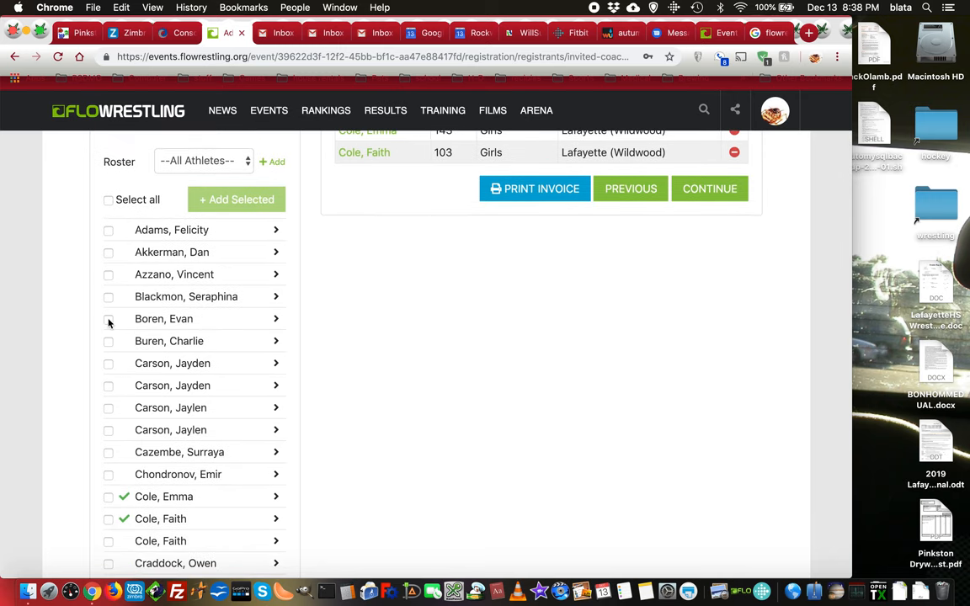
{"action": "left_click", "coordinate": [108, 318]}
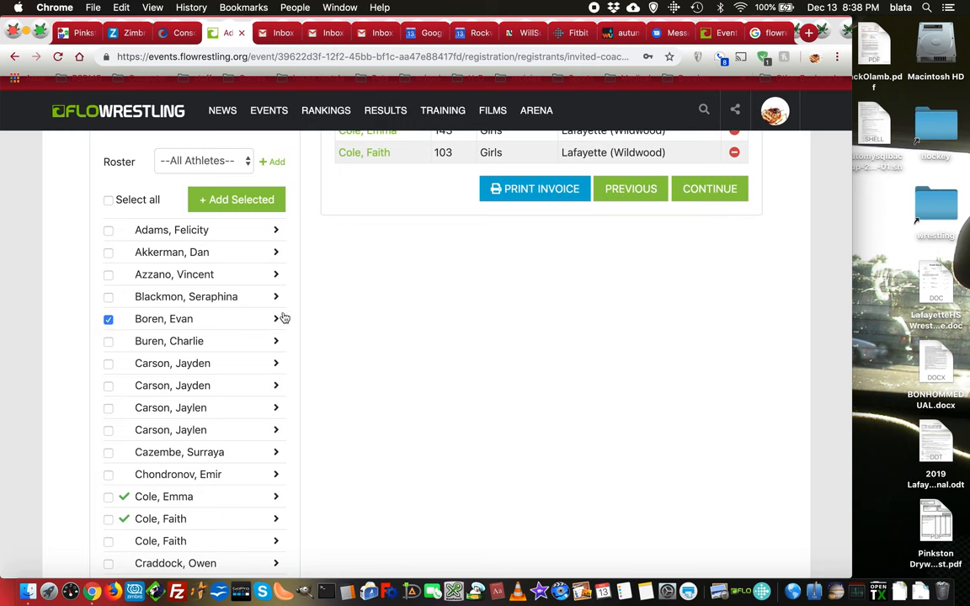
{"action": "left_click", "coordinate": [108, 318]}
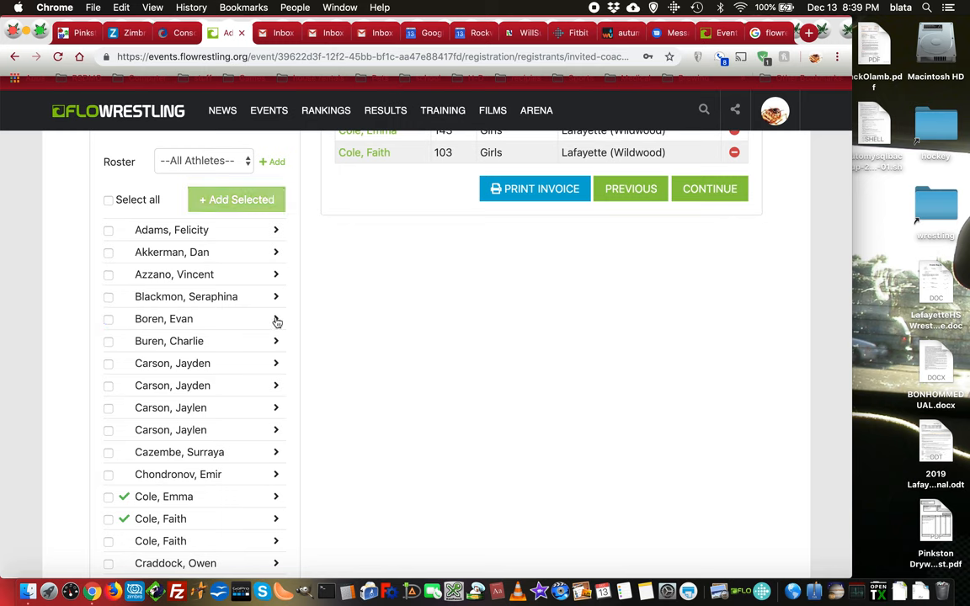
{"action": "mouse_move", "coordinate": [386, 306]}
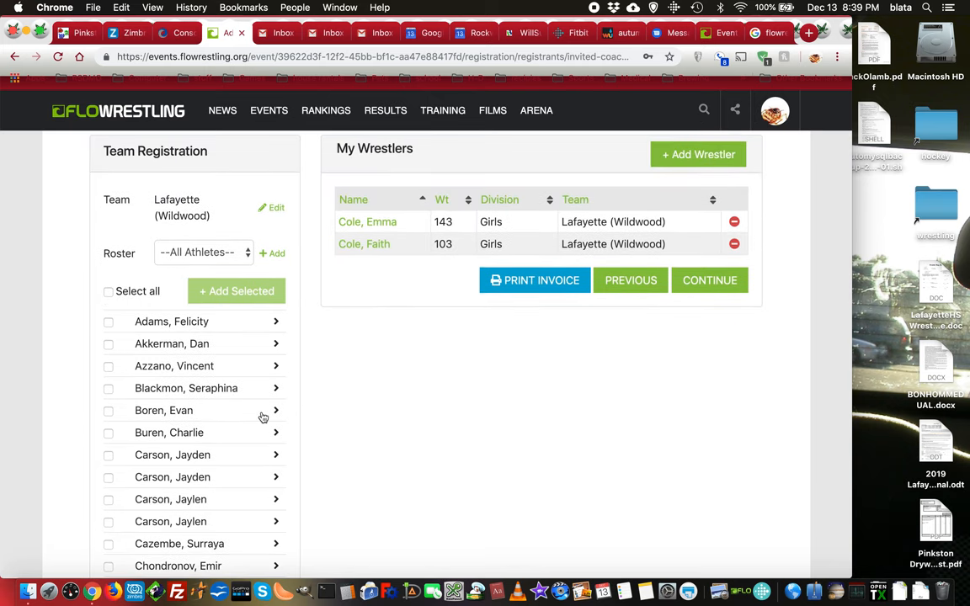
{"action": "mouse_move", "coordinate": [279, 413]}
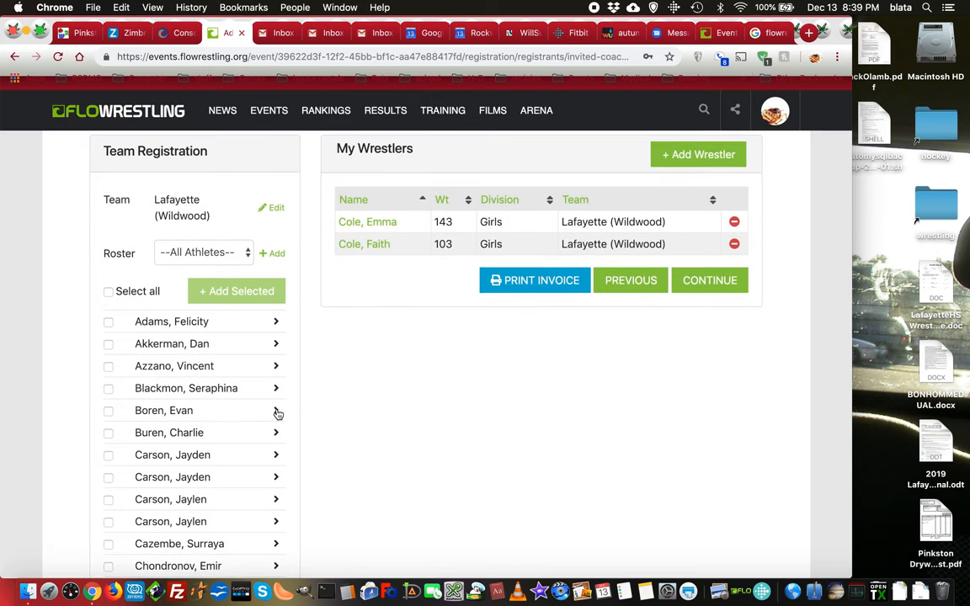
{"action": "left_click", "coordinate": [108, 411]}
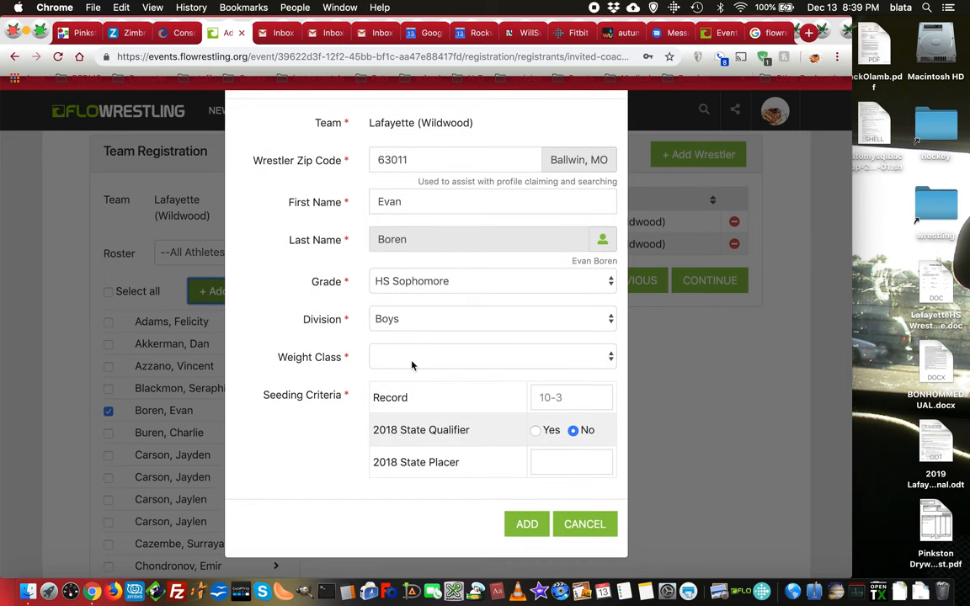
{"action": "left_click", "coordinate": [493, 356]}
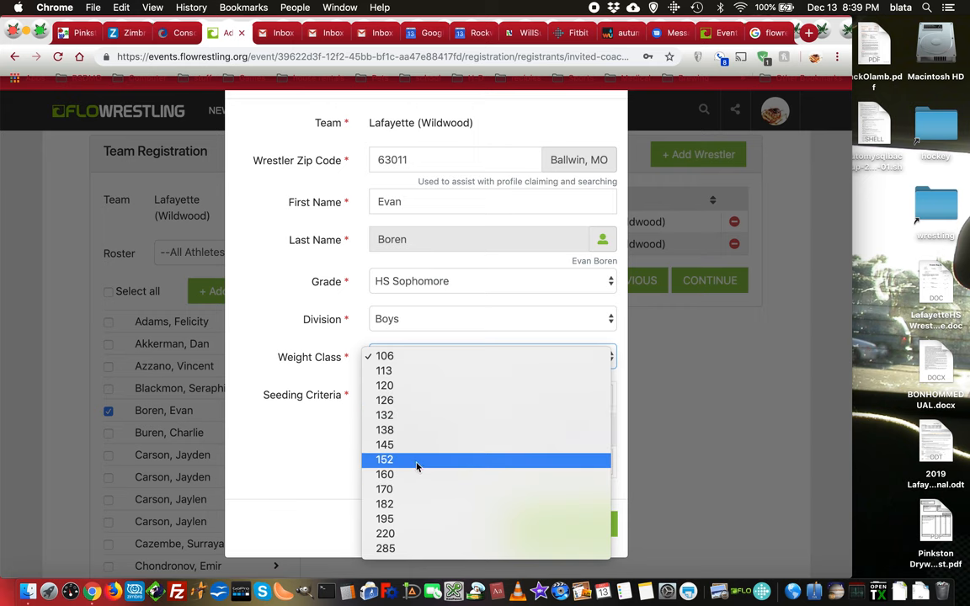
{"action": "left_click", "coordinate": [385, 459]}
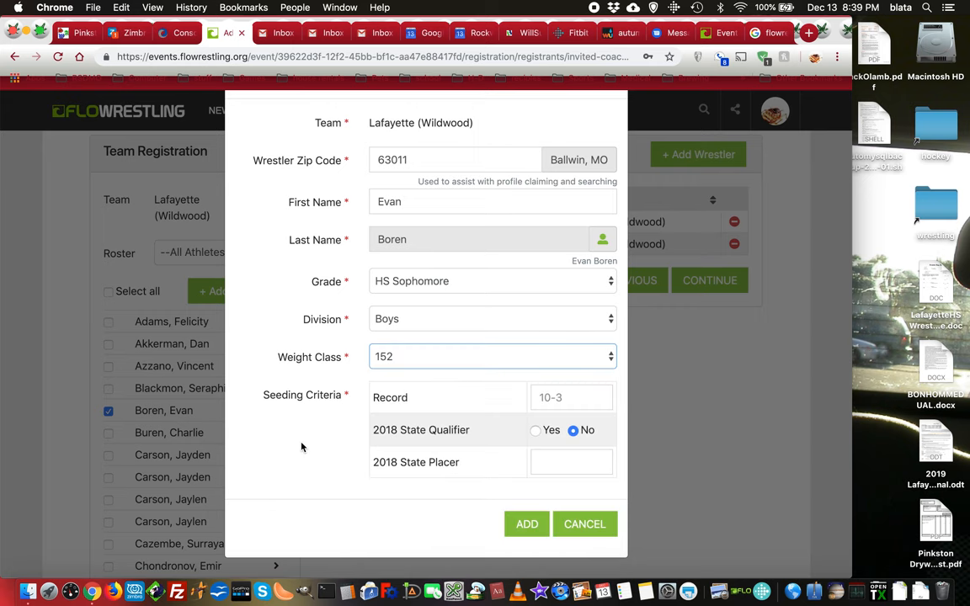
{"action": "left_click", "coordinate": [572, 397]}
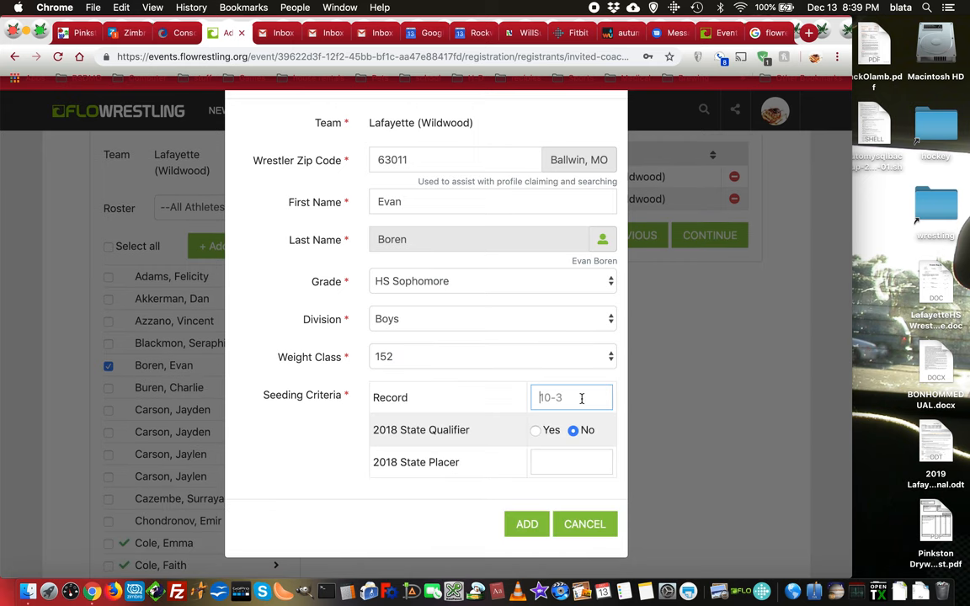
{"action": "type", "text": "1"}
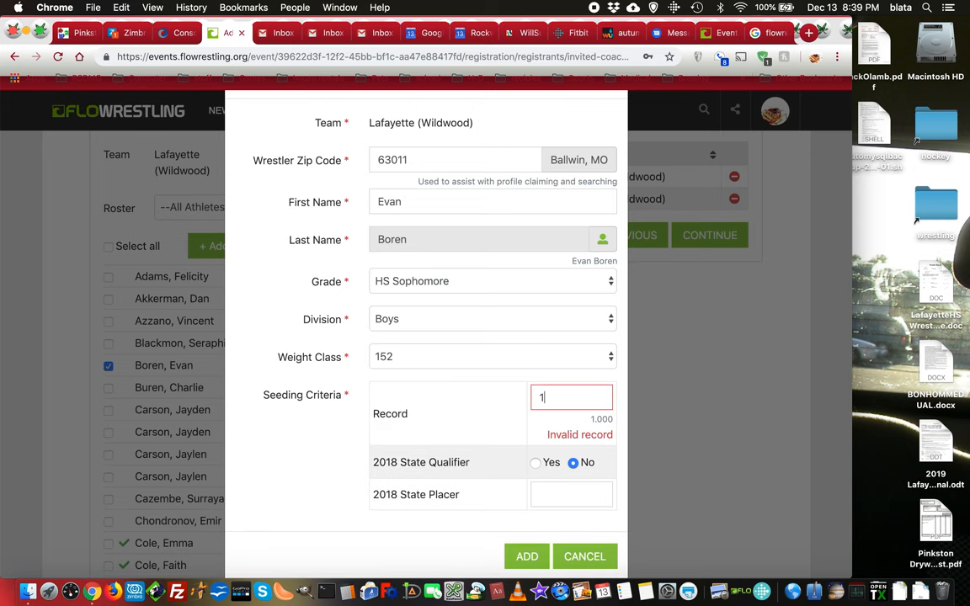
{"action": "type", "text": "10-1"}
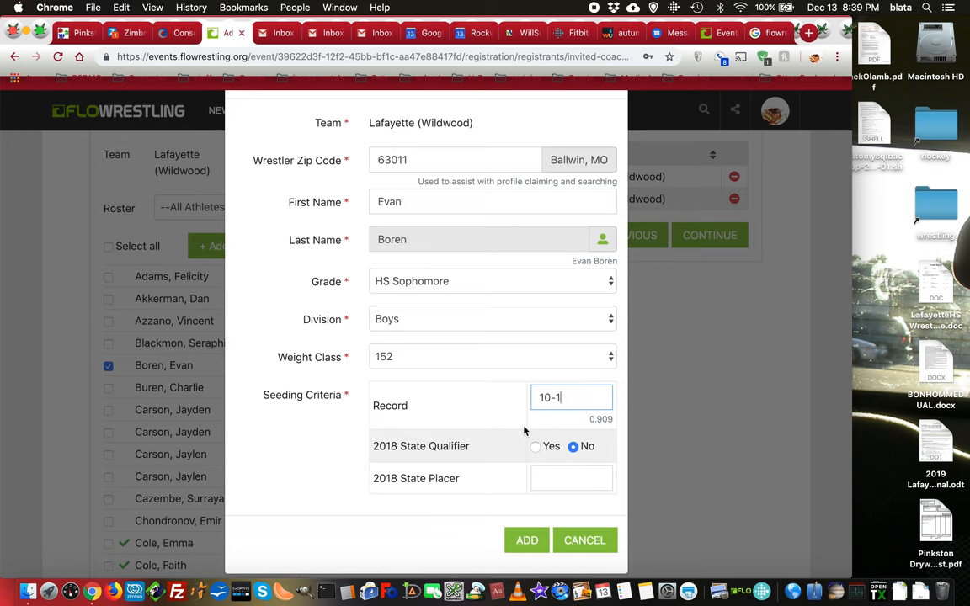
{"action": "mouse_move", "coordinate": [461, 467]}
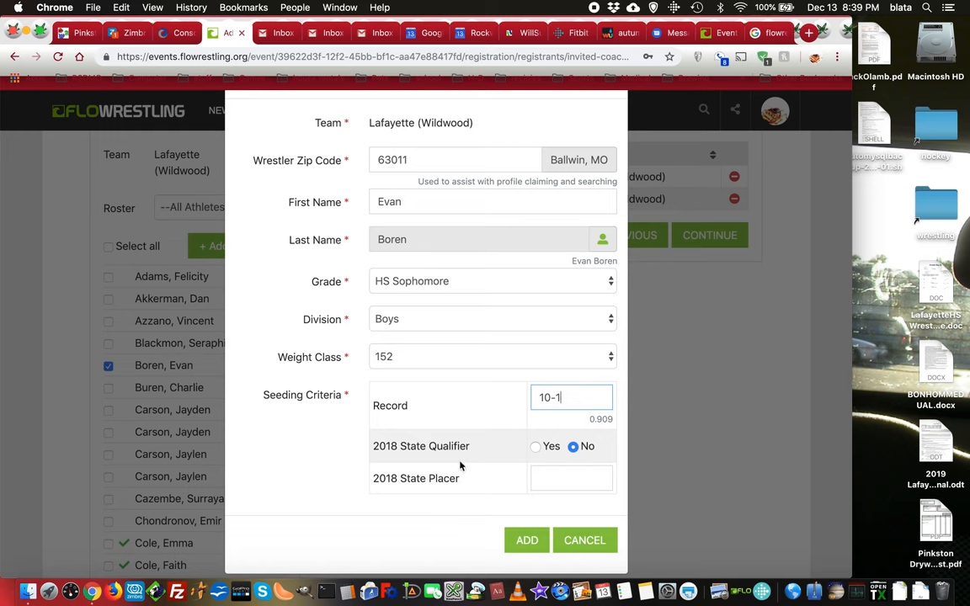
{"action": "mouse_move", "coordinate": [491, 481]}
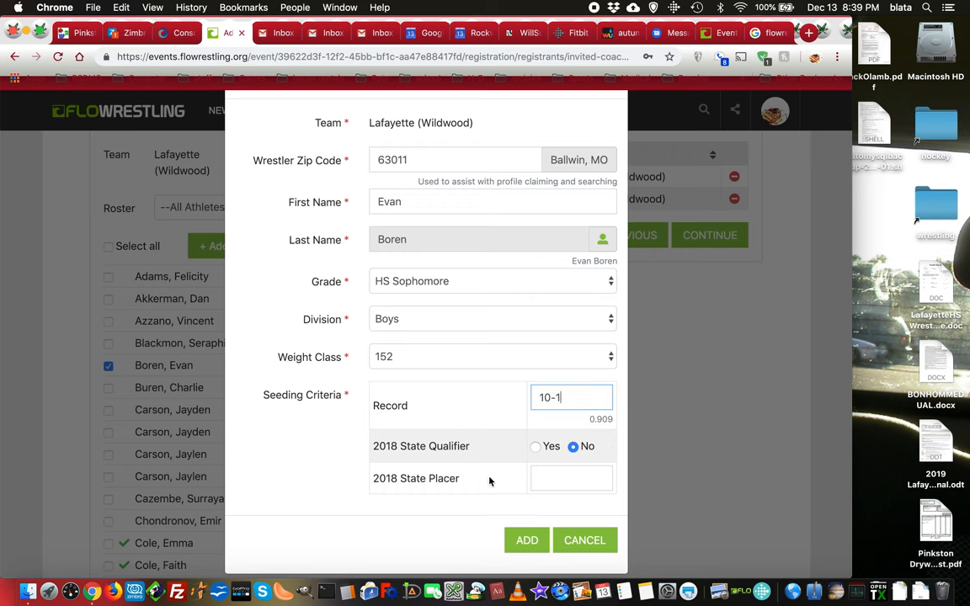
{"action": "mouse_move", "coordinate": [416, 445]}
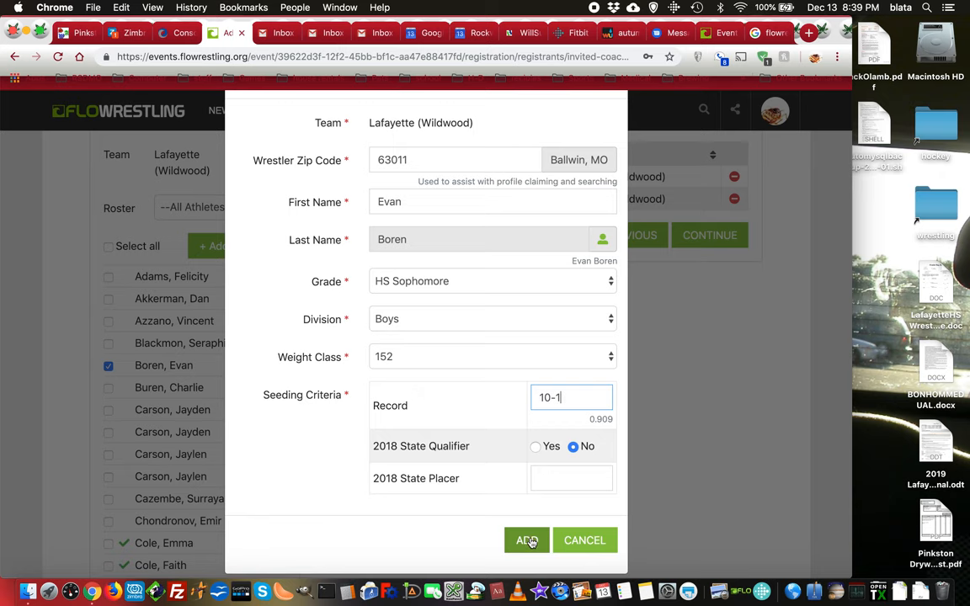
{"action": "left_click", "coordinate": [526, 541]}
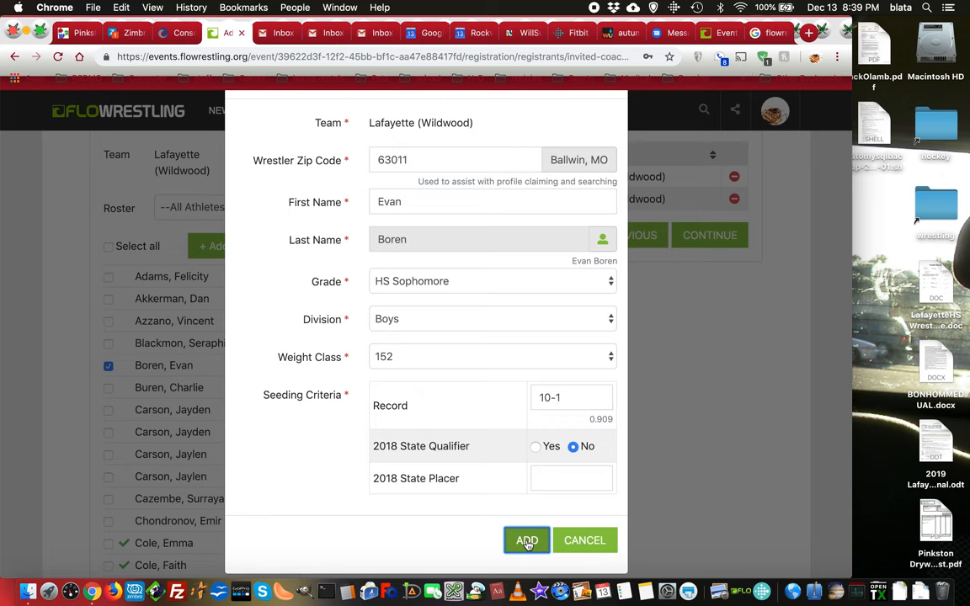
{"action": "left_click", "coordinate": [526, 540]}
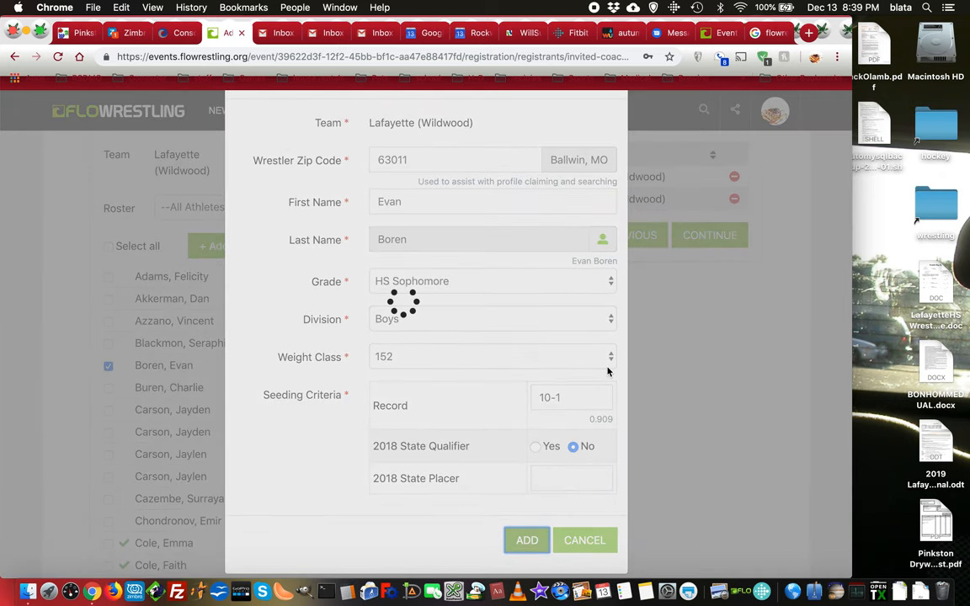
{"action": "left_click", "coordinate": [526, 540]}
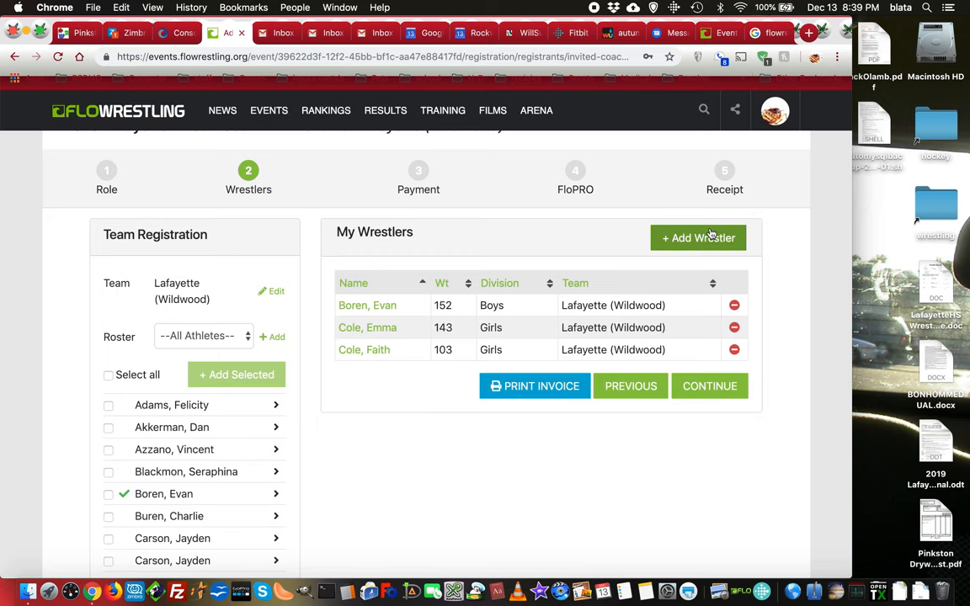
Start a new wrestler entry and fill in John Smith's name details.
{"action": "left_click", "coordinate": [698, 237]}
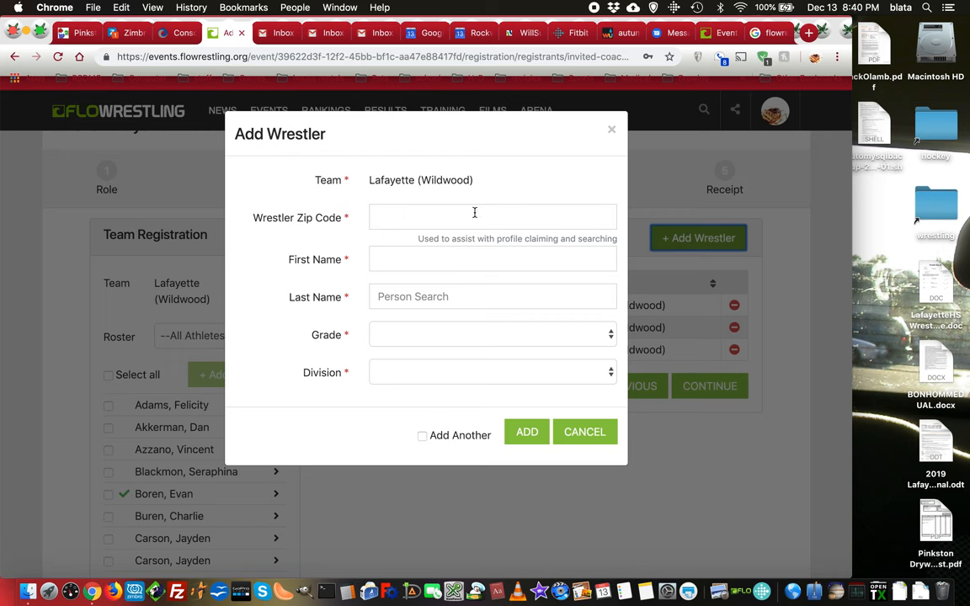
{"action": "mouse_move", "coordinate": [421, 295]}
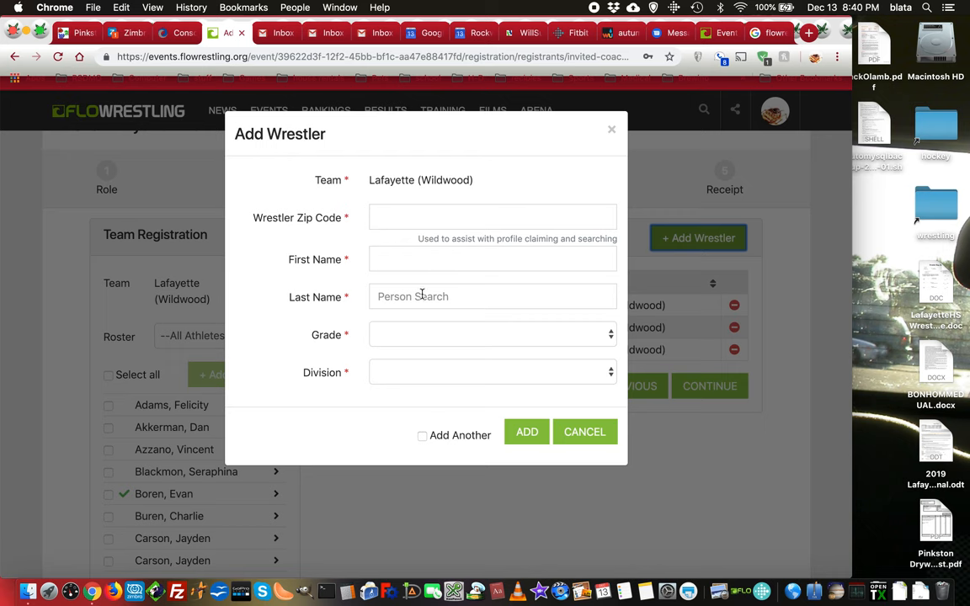
{"action": "mouse_move", "coordinate": [425, 381]}
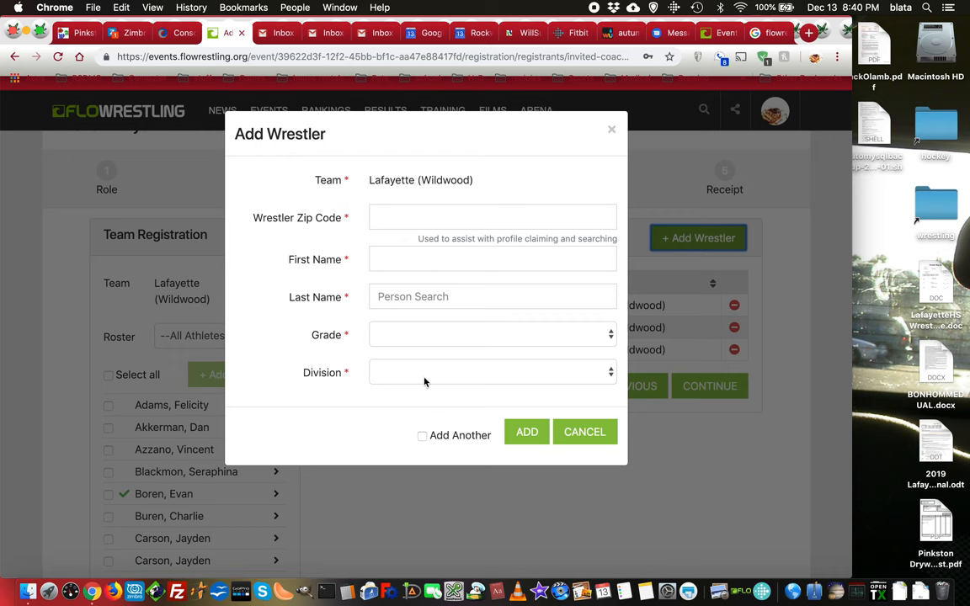
{"action": "mouse_move", "coordinate": [432, 394]}
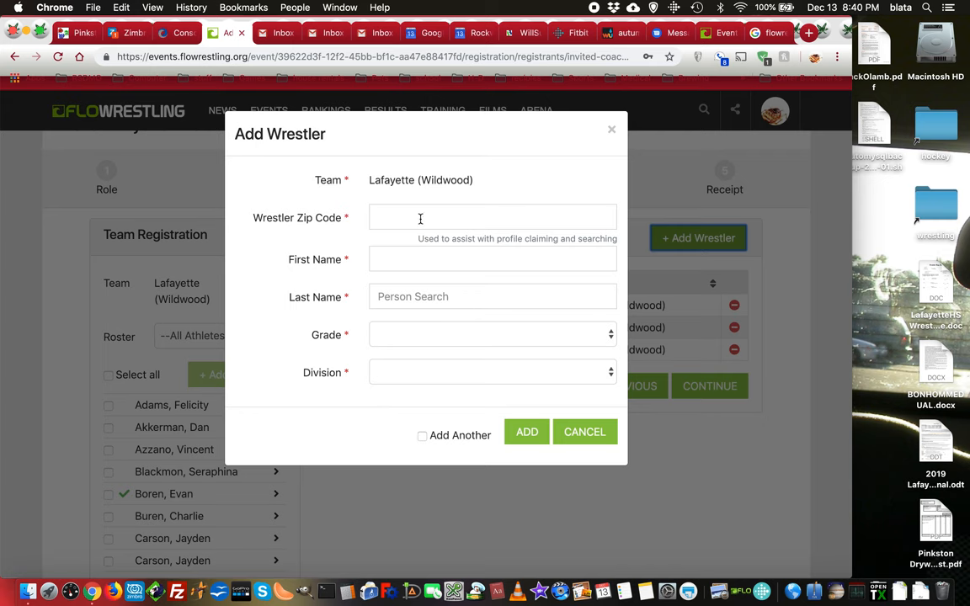
{"action": "type", "text": "63011"}
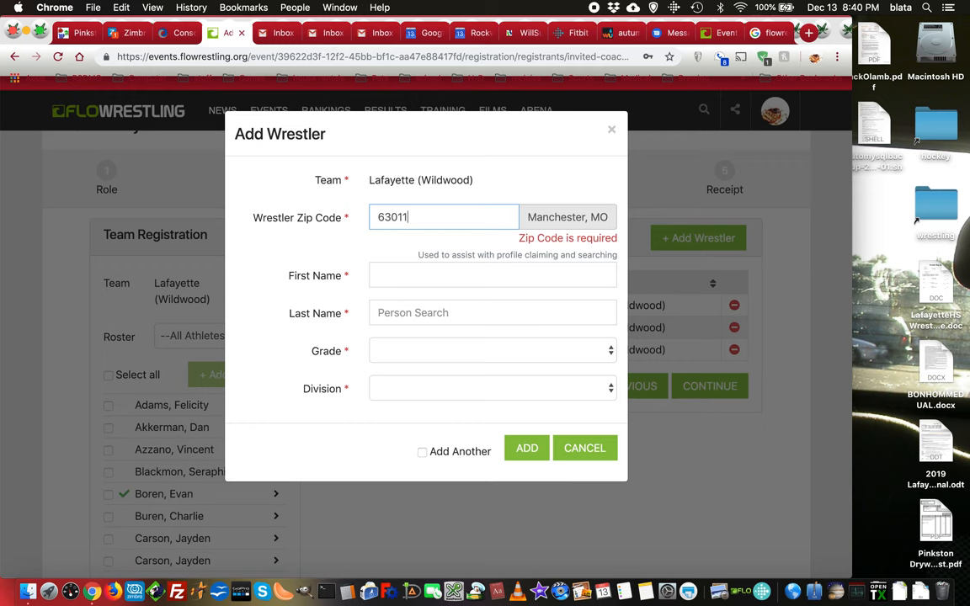
{"action": "left_click", "coordinate": [493, 259]}
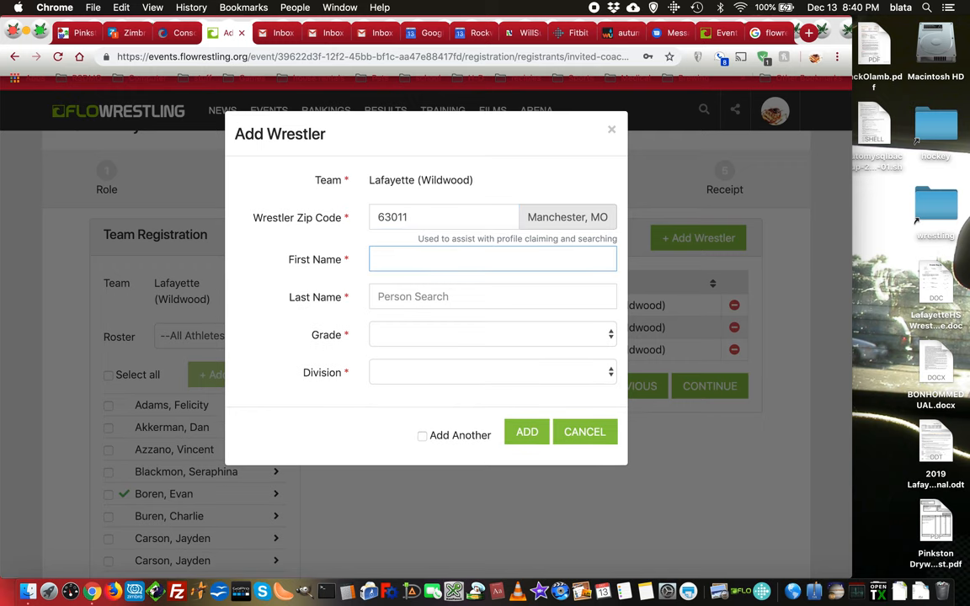
{"action": "type", "text": "Smith"}
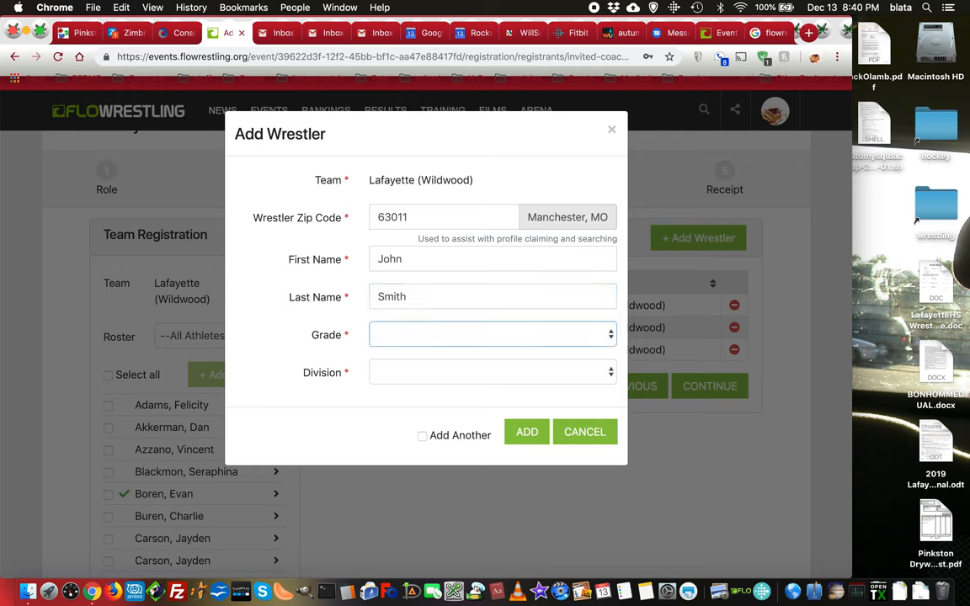
Set the grade to HS Freshman, check Add Another, then cancel without saving.
{"action": "left_click", "coordinate": [493, 335]}
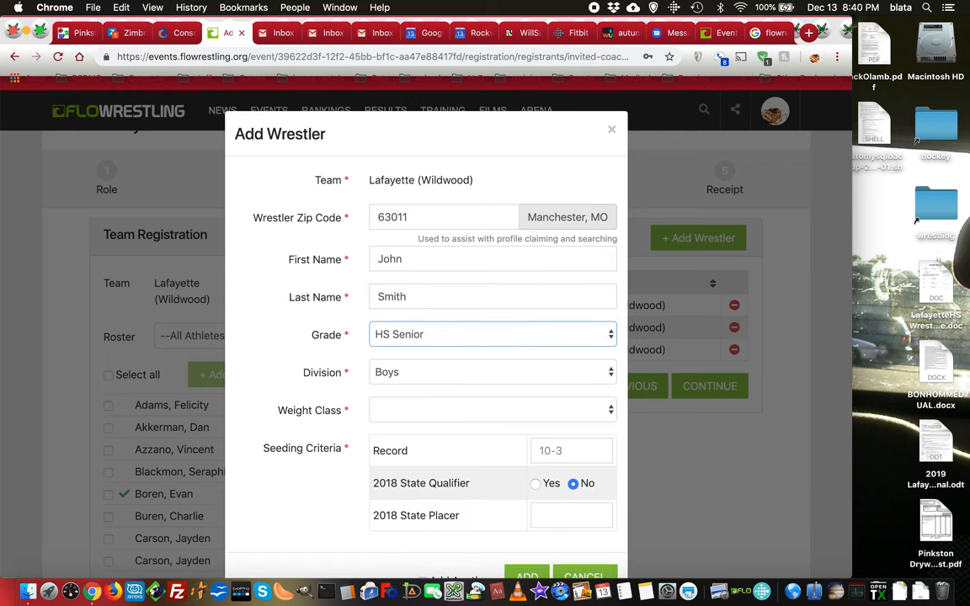
{"action": "left_click", "coordinate": [492, 334]}
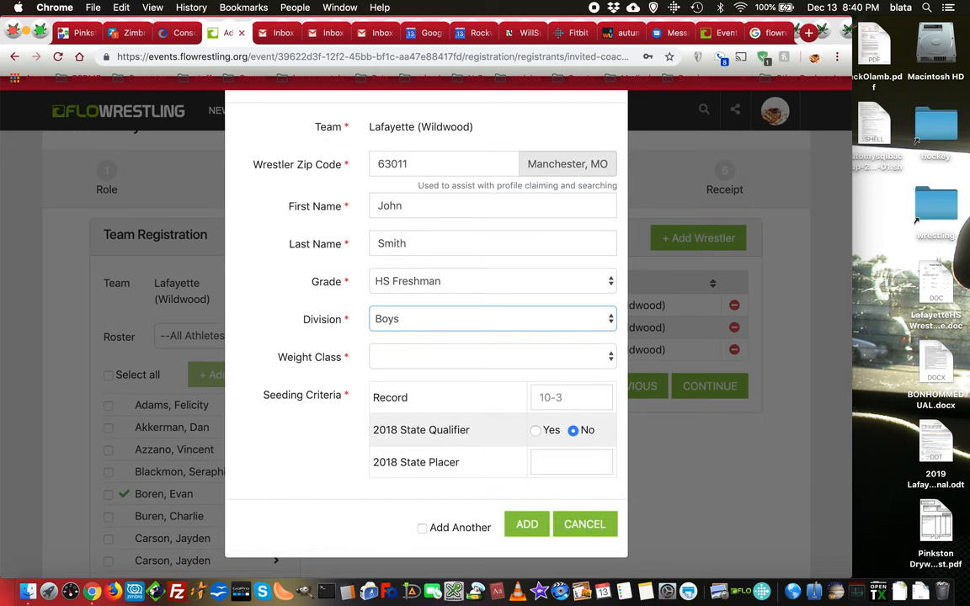
{"action": "mouse_move", "coordinate": [424, 514]}
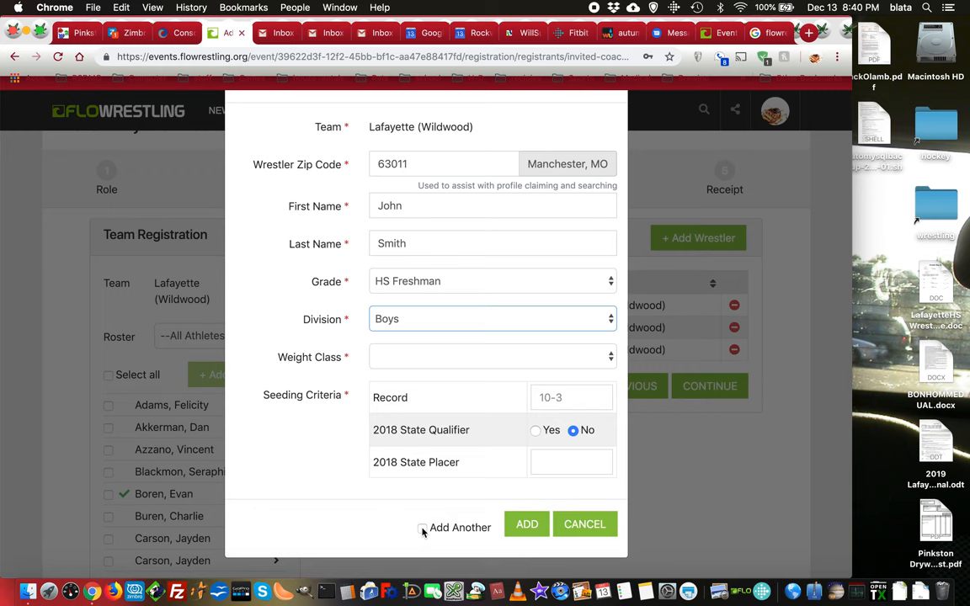
{"action": "left_click", "coordinate": [422, 528]}
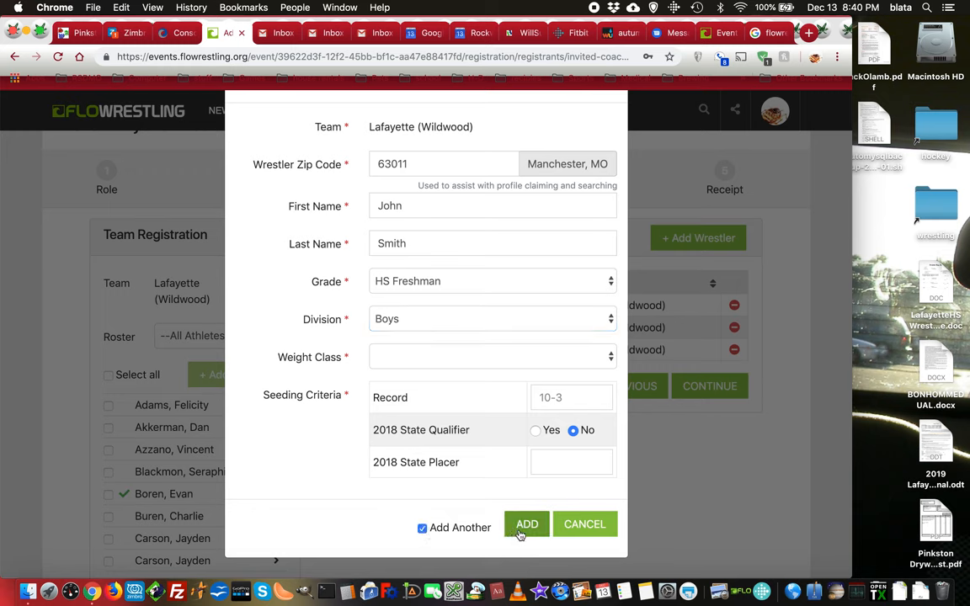
{"action": "mouse_move", "coordinate": [345, 289]}
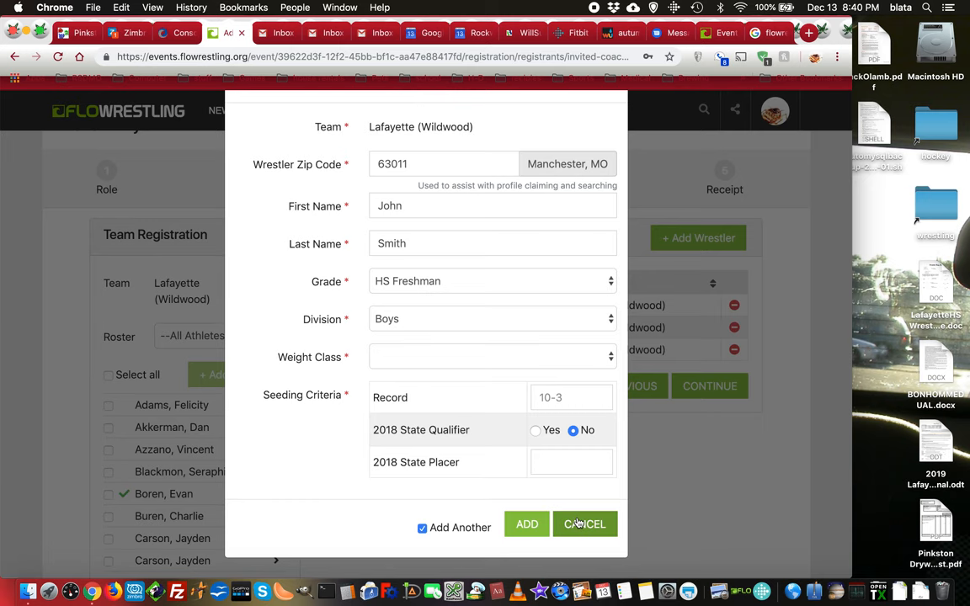
{"action": "left_click", "coordinate": [585, 524]}
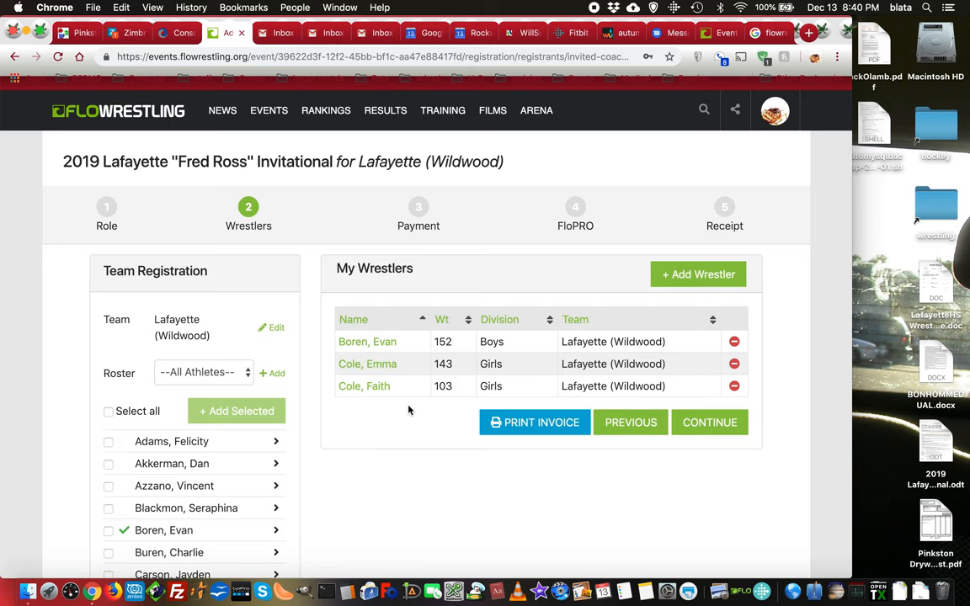
{"action": "mouse_move", "coordinate": [604, 386]}
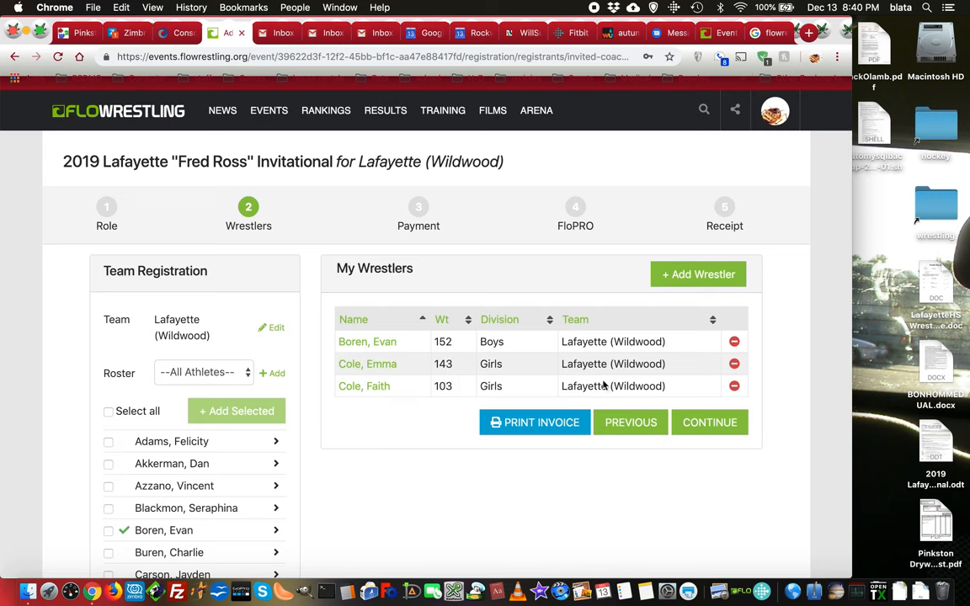
{"action": "scroll", "scroll_direction": "down", "scroll_amount": 3}
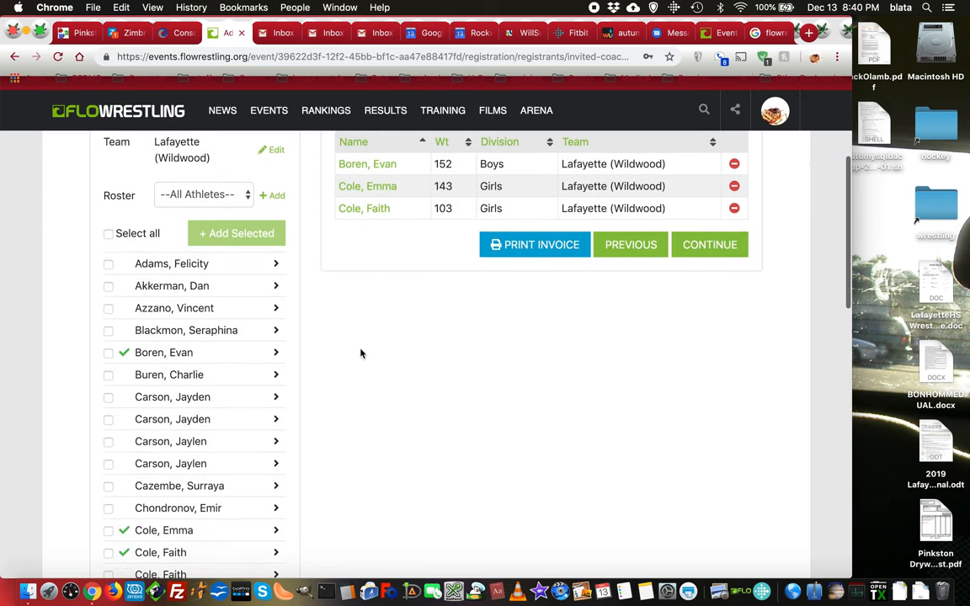
{"action": "scroll", "scroll_direction": "down", "scroll_amount": 3}
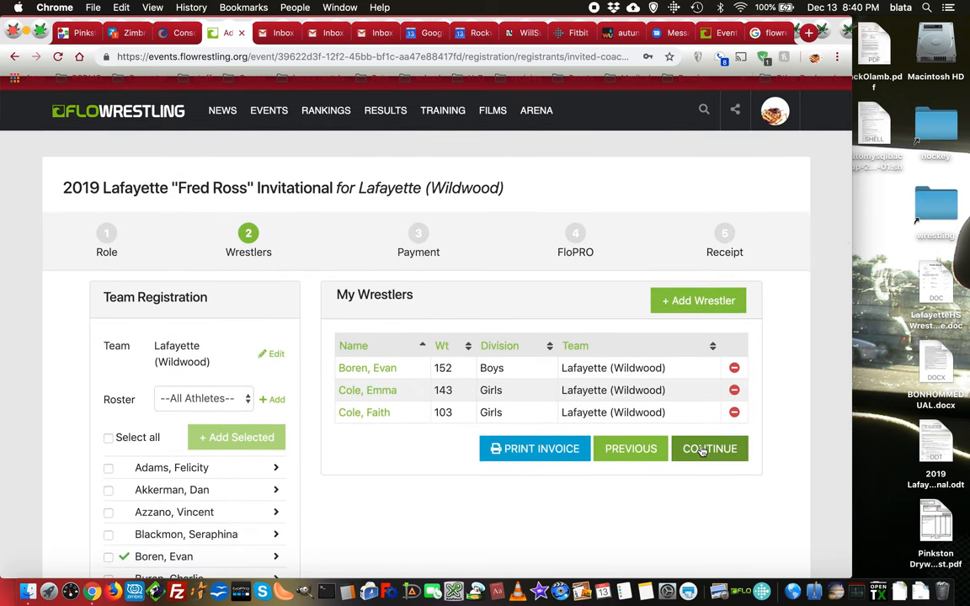
Confirm the registration with $700.00 due on-site and continue to FloPRO.
{"action": "left_click", "coordinate": [709, 448]}
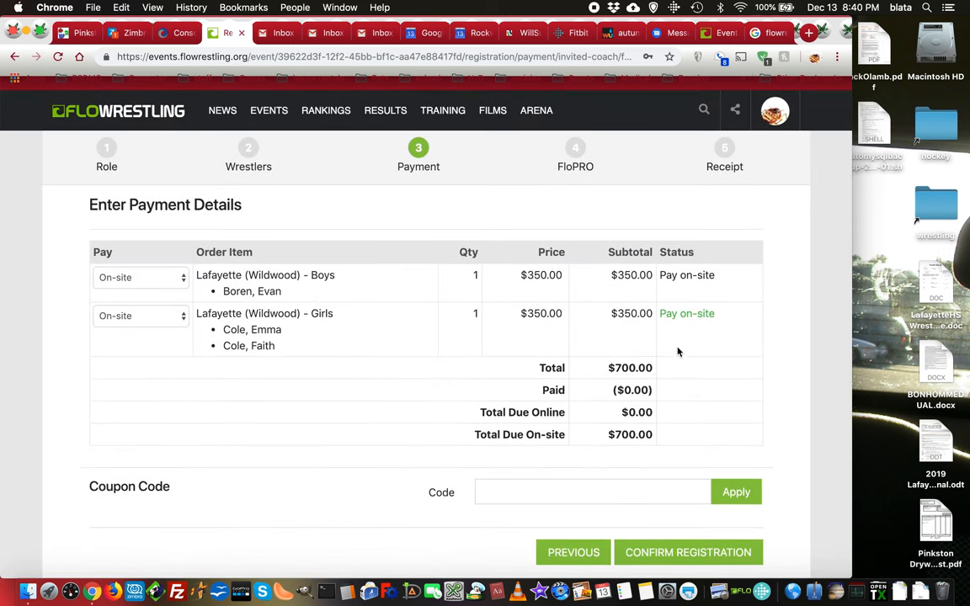
{"action": "mouse_move", "coordinate": [420, 372]}
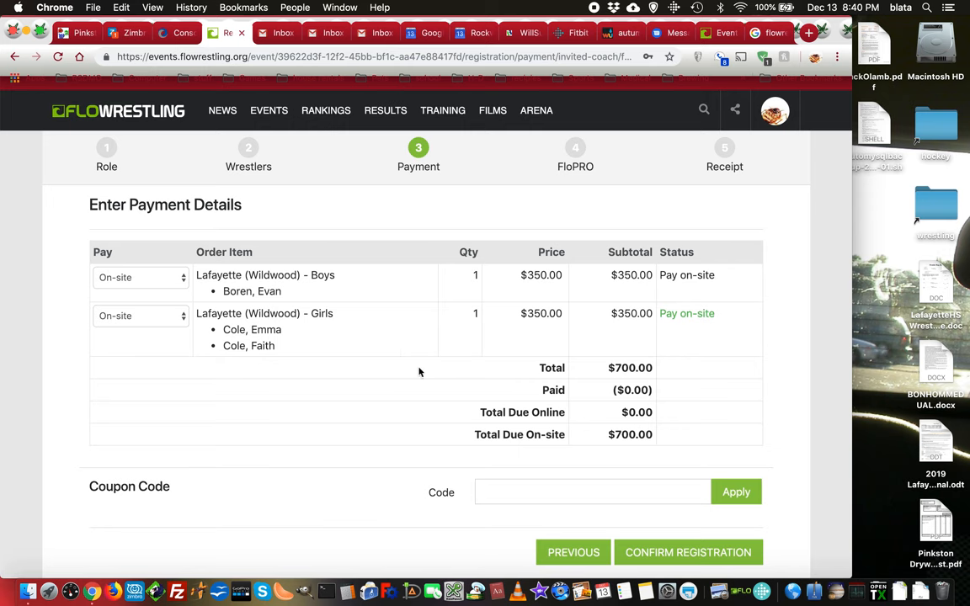
{"action": "mouse_move", "coordinate": [668, 412]}
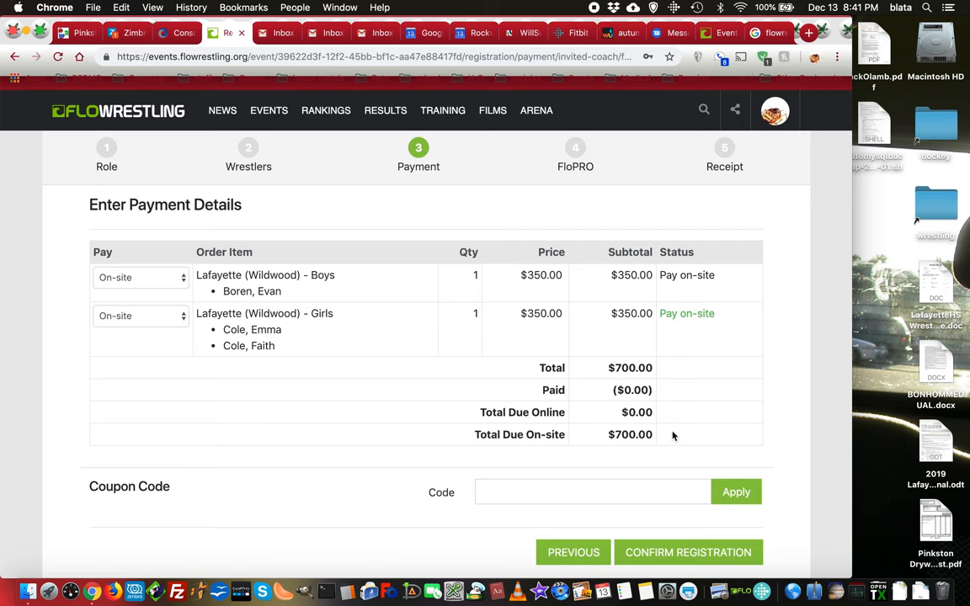
{"action": "mouse_move", "coordinate": [687, 333]}
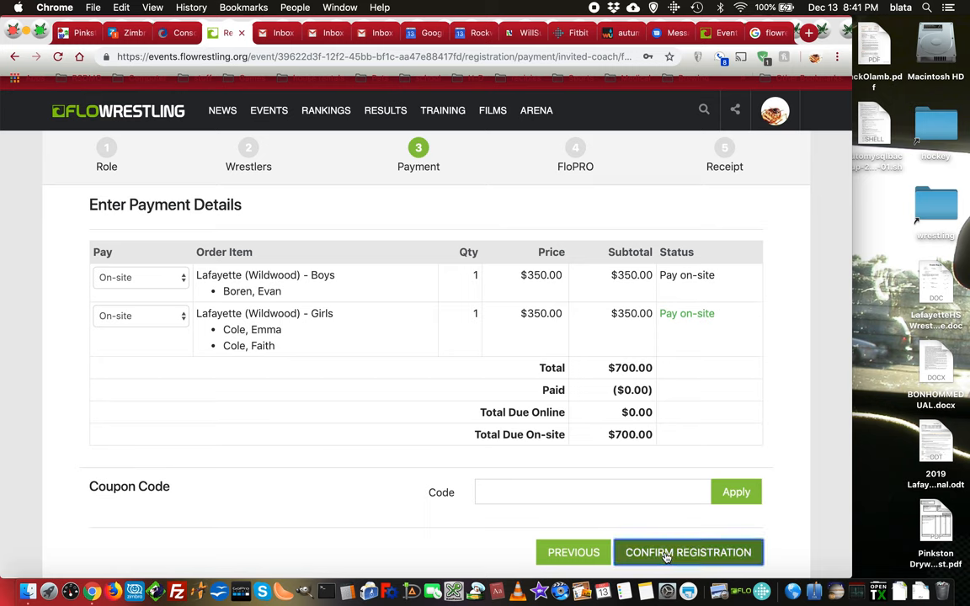
{"action": "left_click", "coordinate": [688, 552]}
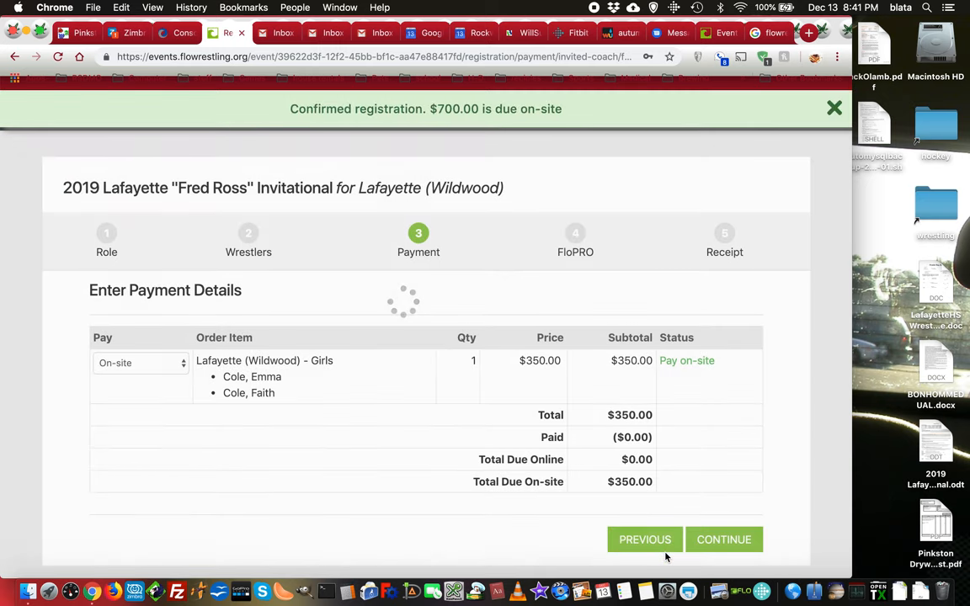
{"action": "left_click", "coordinate": [724, 539]}
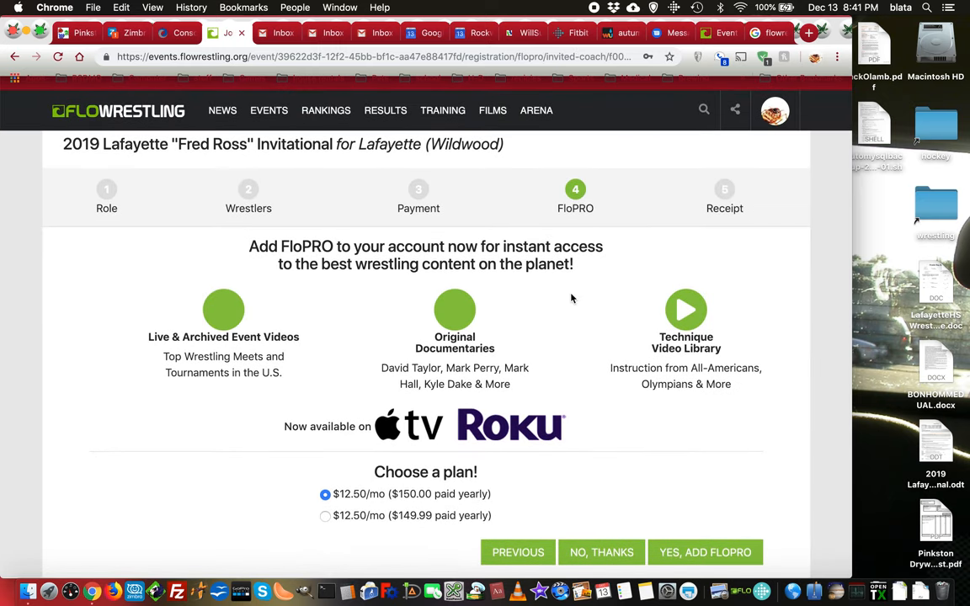
{"action": "mouse_move", "coordinate": [340, 304]}
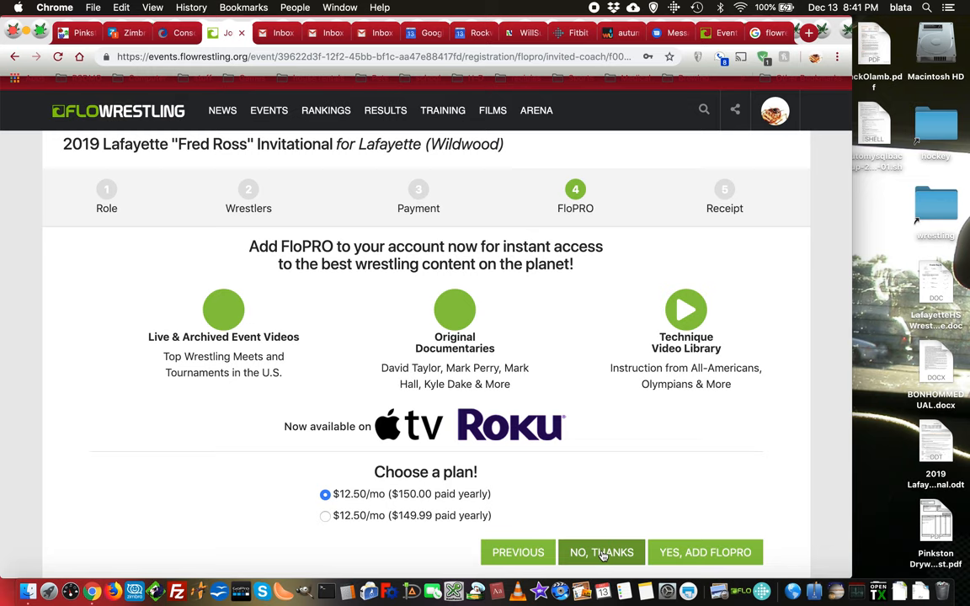
Decline the FloPRO subscription offer with 'No, Thanks'.
{"action": "left_click", "coordinate": [601, 552]}
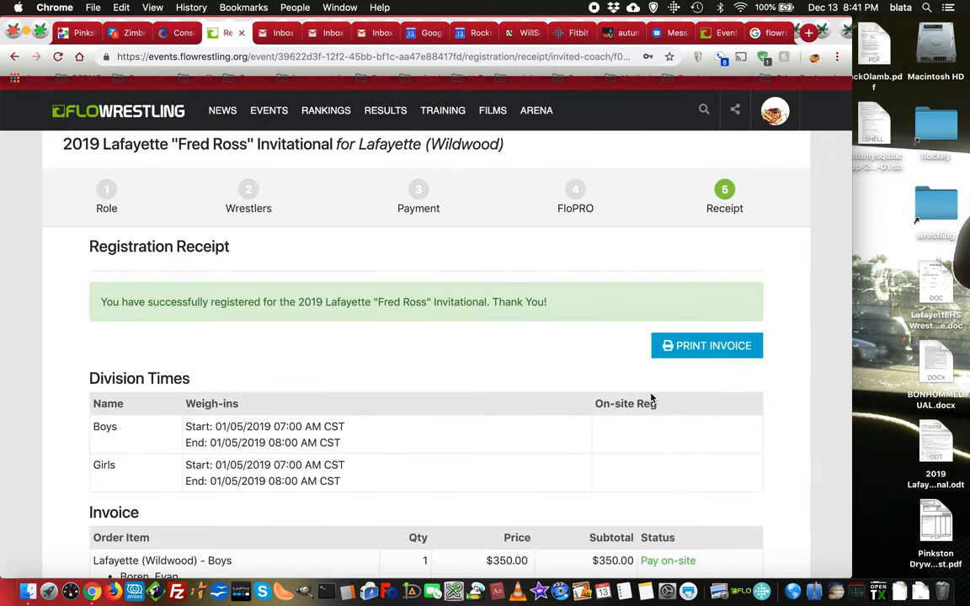
{"action": "scroll", "scroll_direction": "down", "scroll_amount": 3}
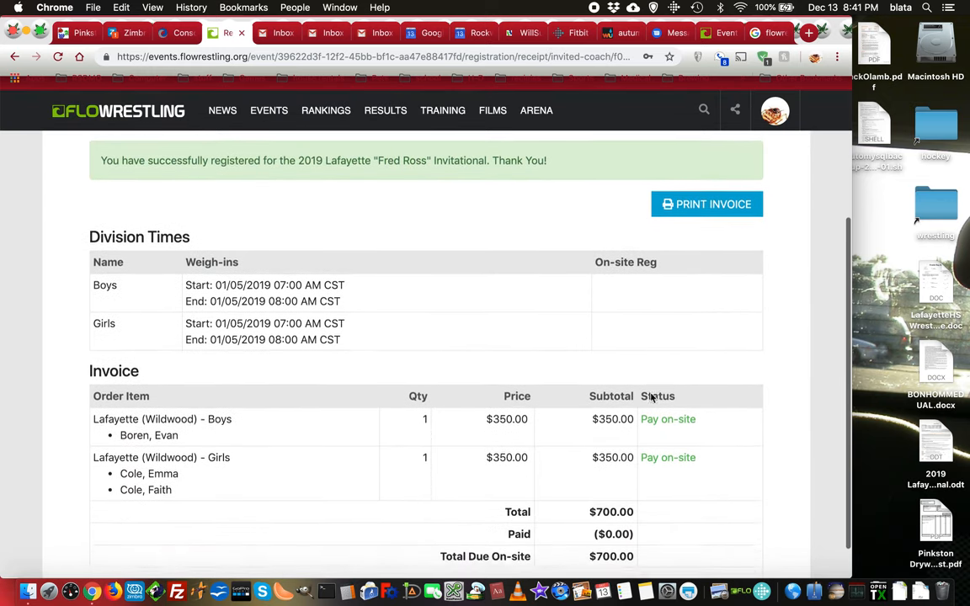
{"action": "scroll", "scroll_direction": "down", "scroll_amount": 3}
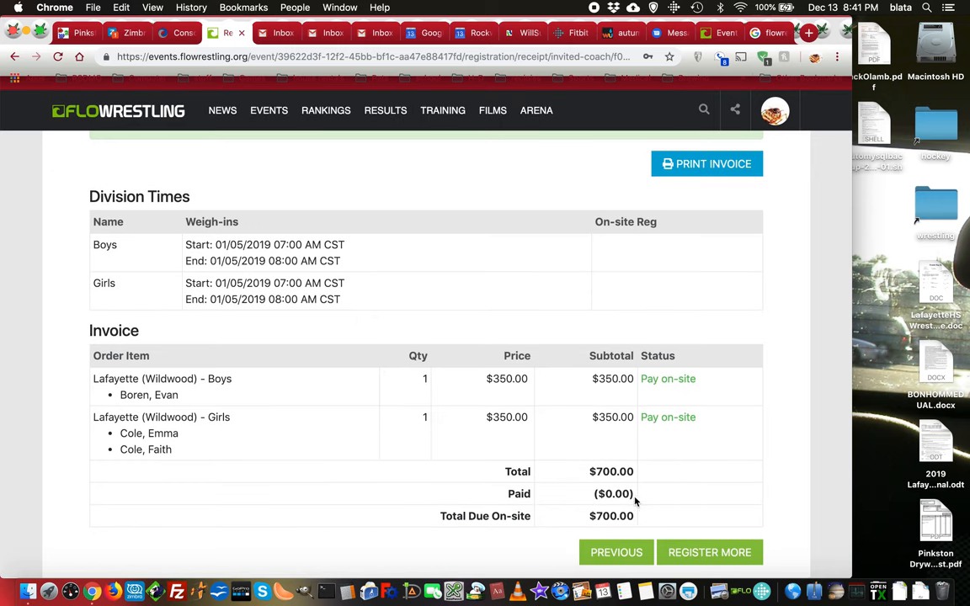
{"action": "mouse_move", "coordinate": [685, 518]}
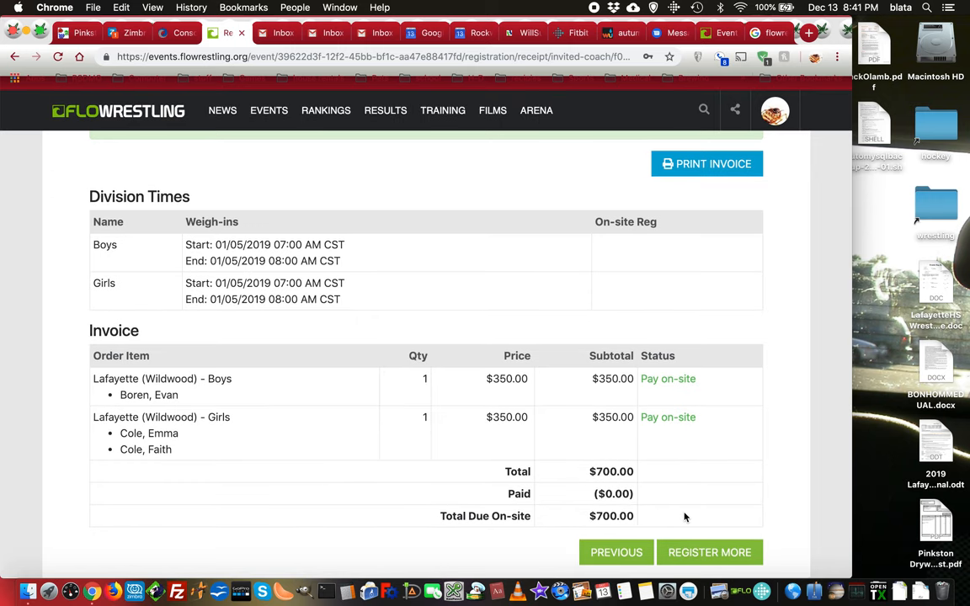
{"action": "mouse_move", "coordinate": [653, 498]}
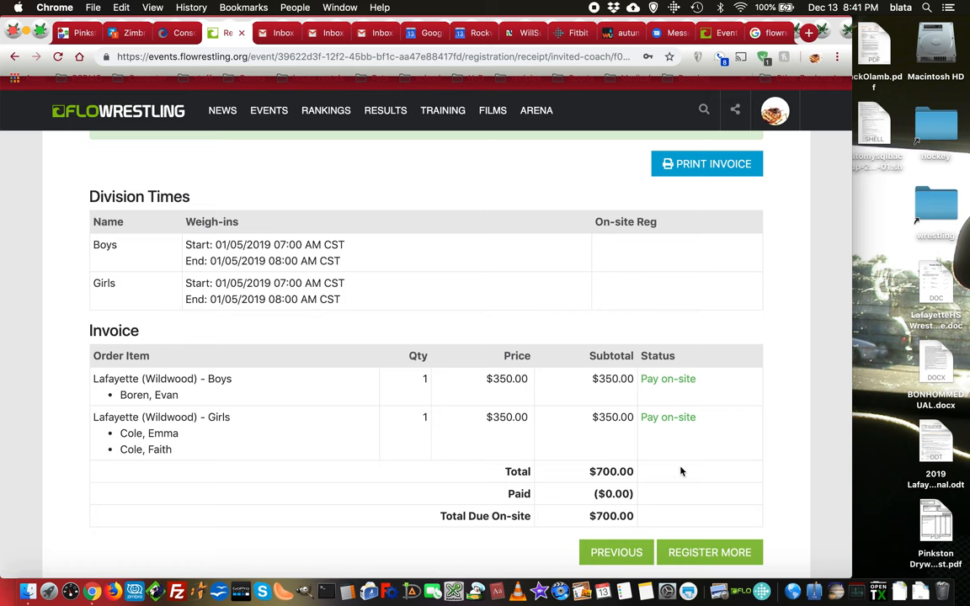
{"action": "mouse_move", "coordinate": [678, 482]}
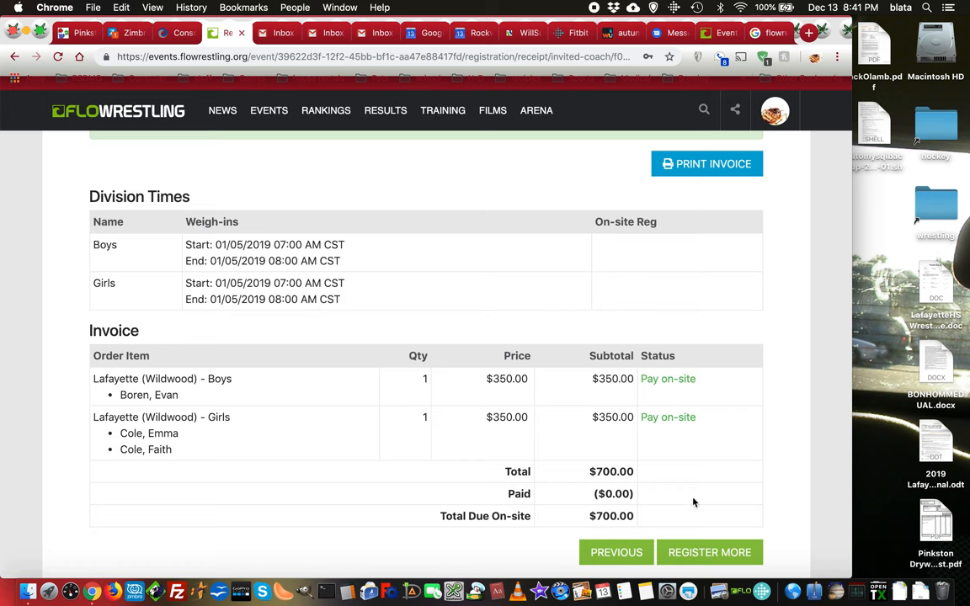
{"action": "mouse_move", "coordinate": [173, 374]}
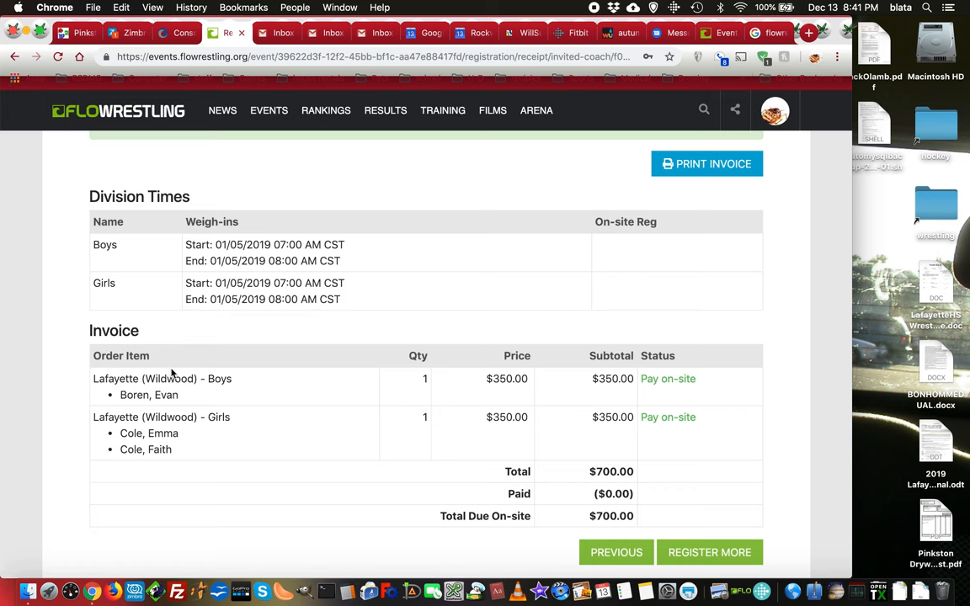
{"action": "mouse_move", "coordinate": [695, 488]}
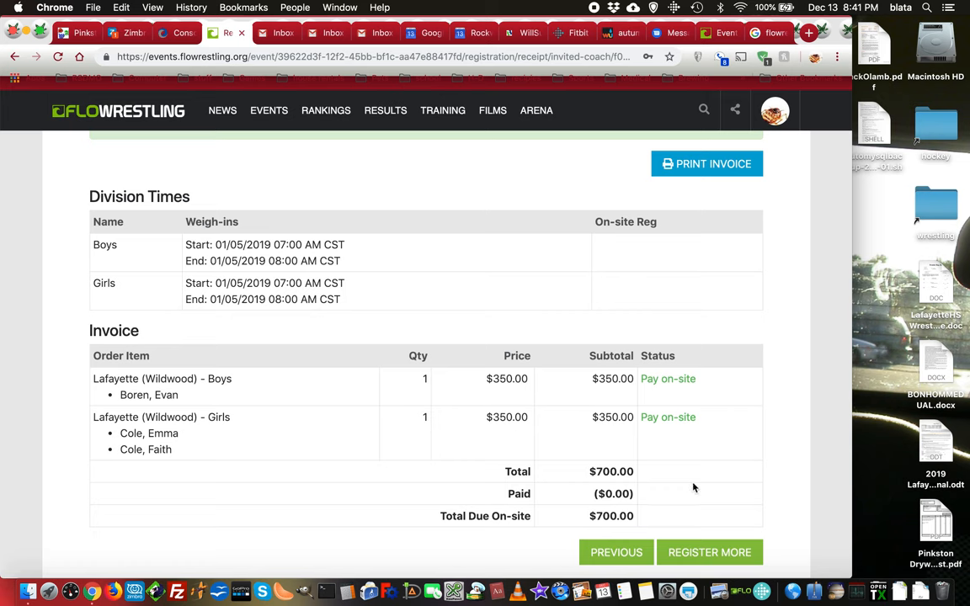